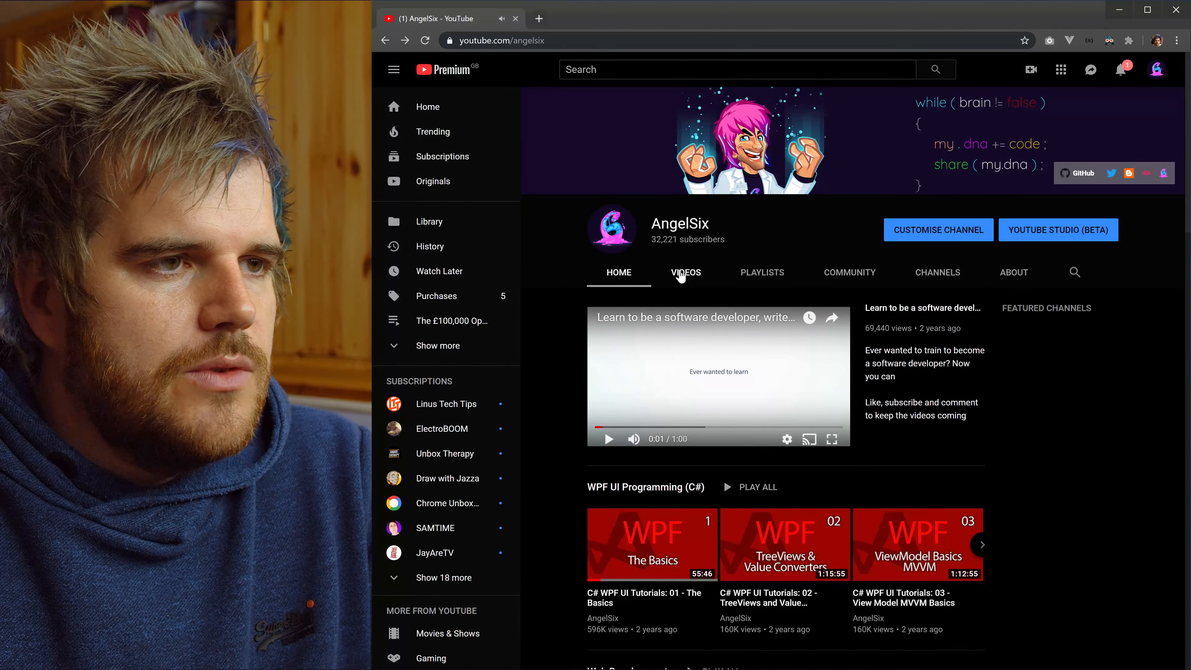
Open the Git UI client video from the channel's Videos list and bring up its more options.
click(684, 272)
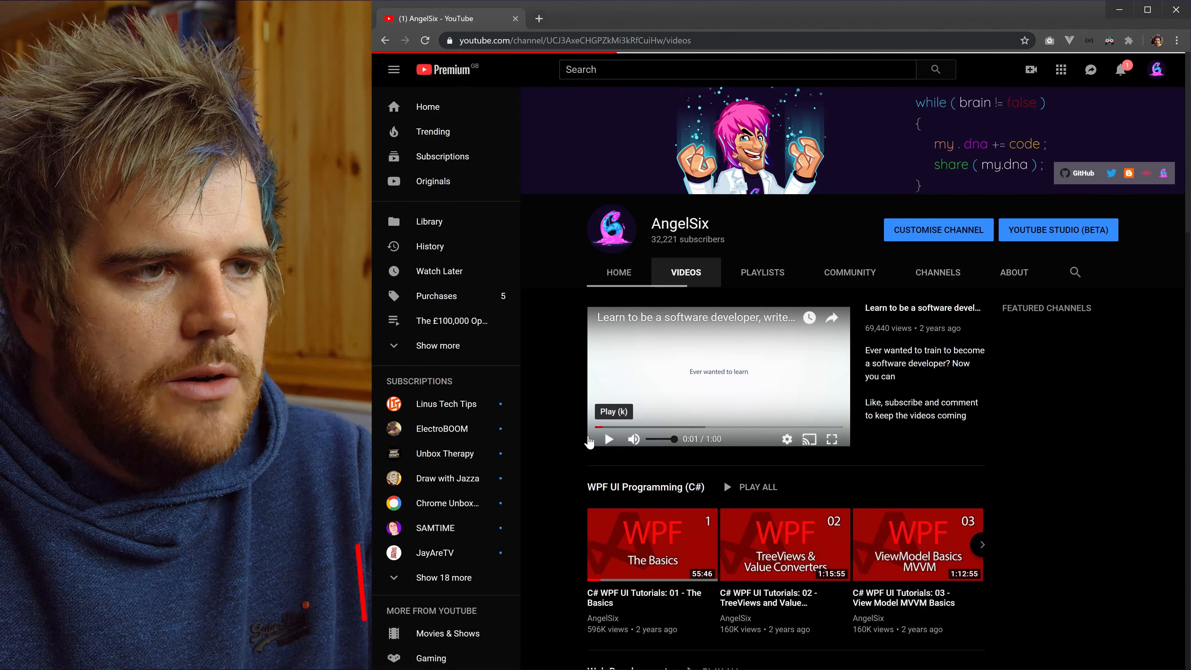
click(717, 369)
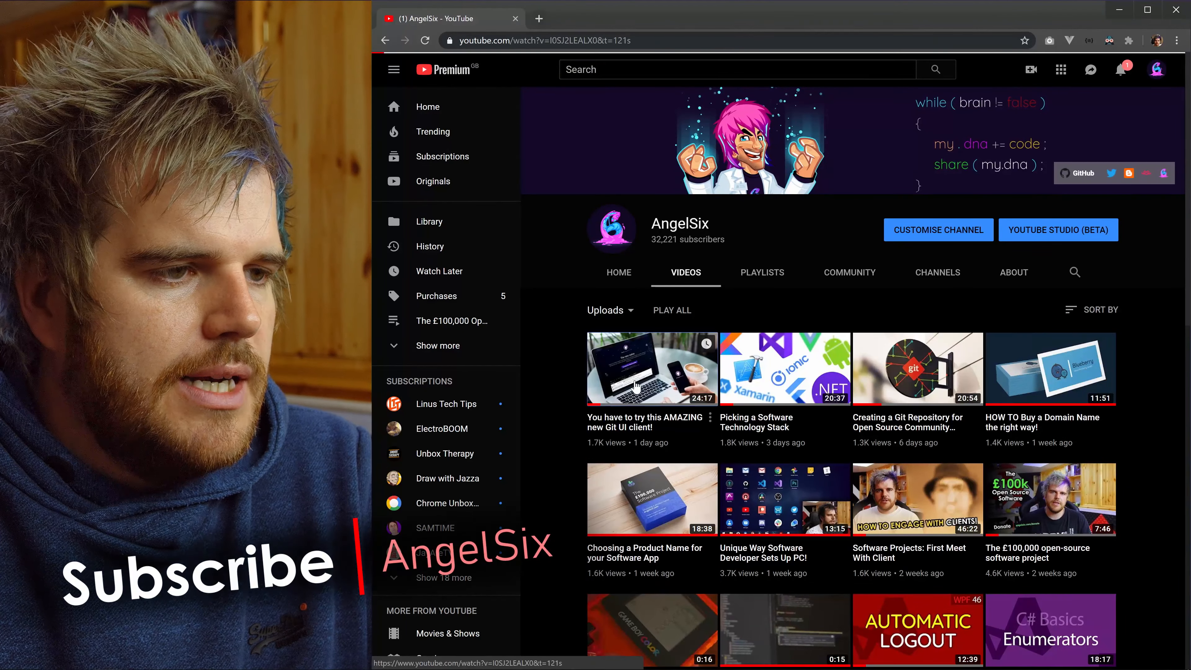
click(650, 368)
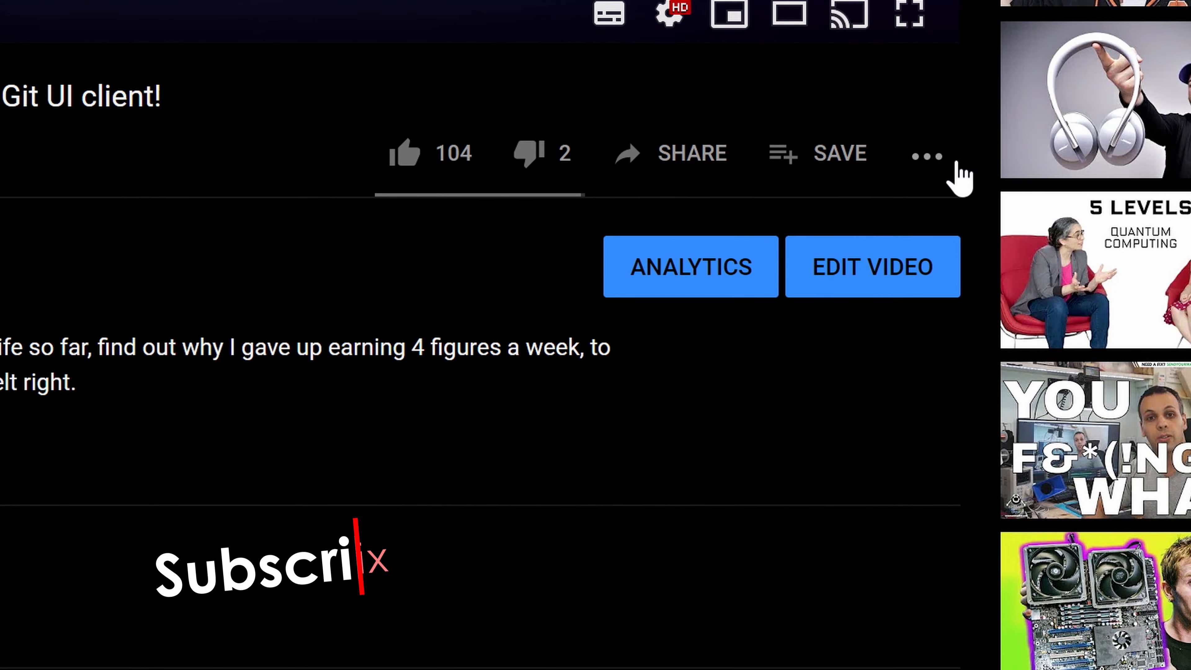
click(926, 155)
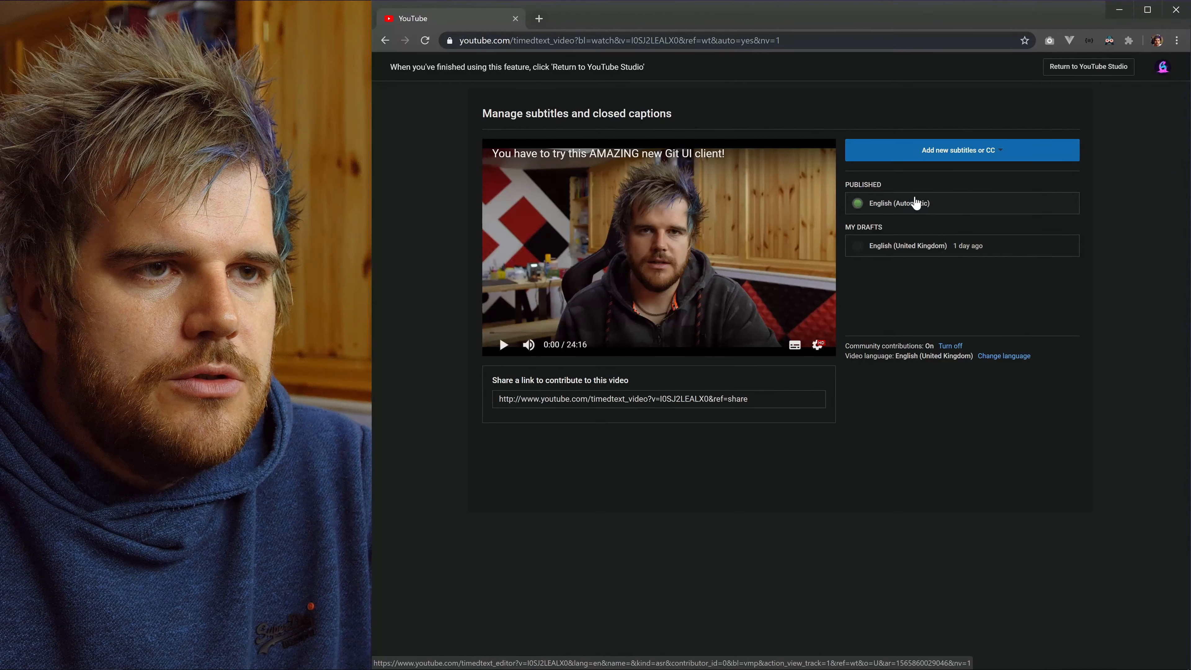
Delete the English (United Kingdom) subtitle draft via Actions > Delete draft and confirm.
click(906, 245)
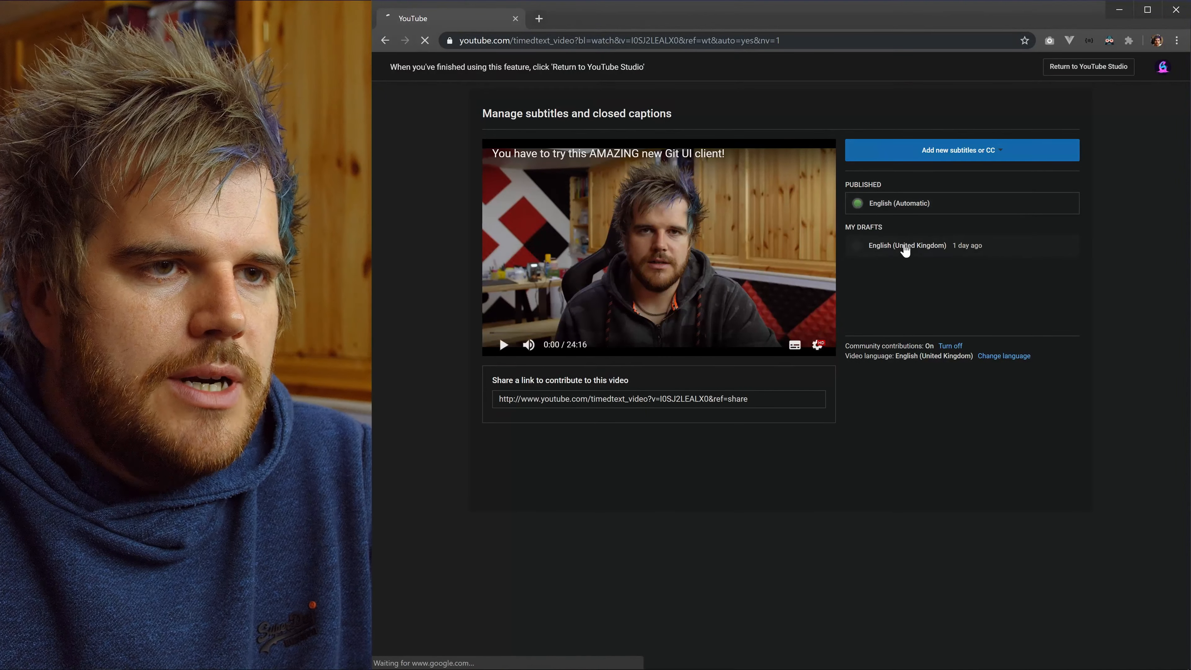
click(905, 245)
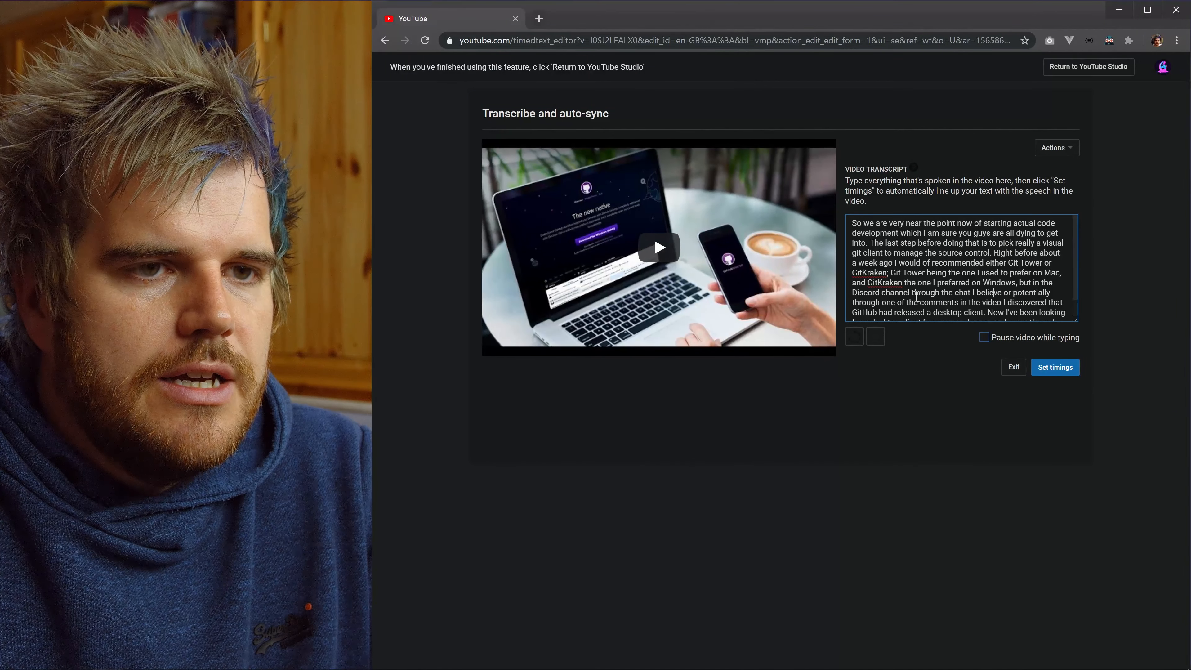
click(1054, 148)
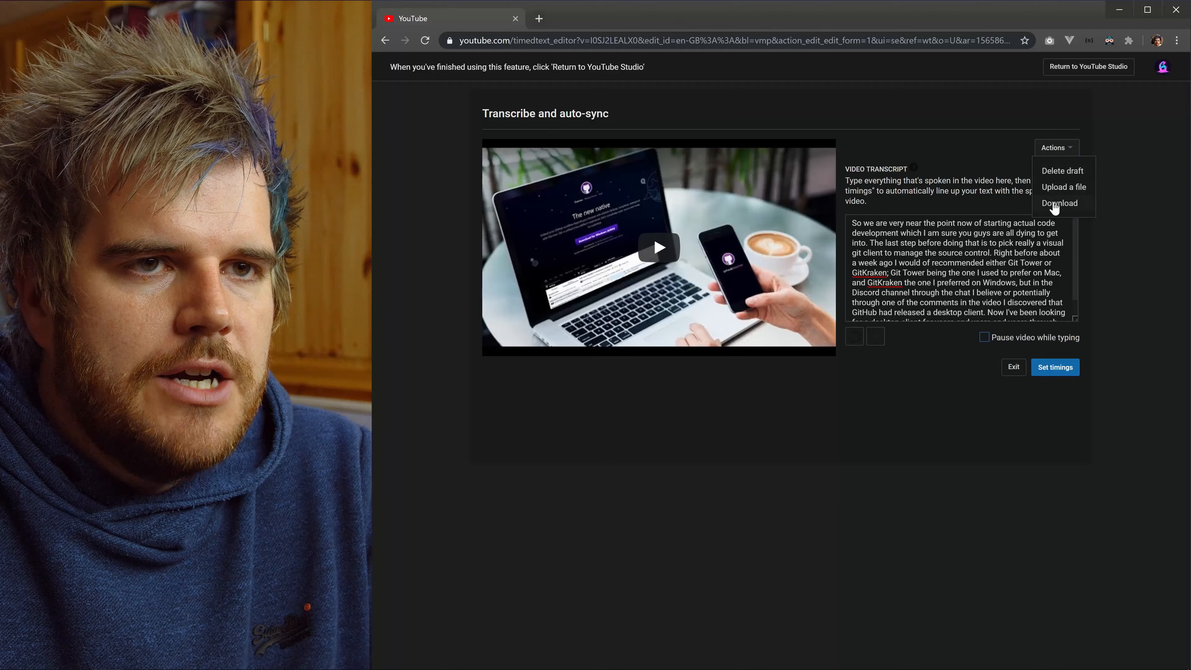
click(1061, 170)
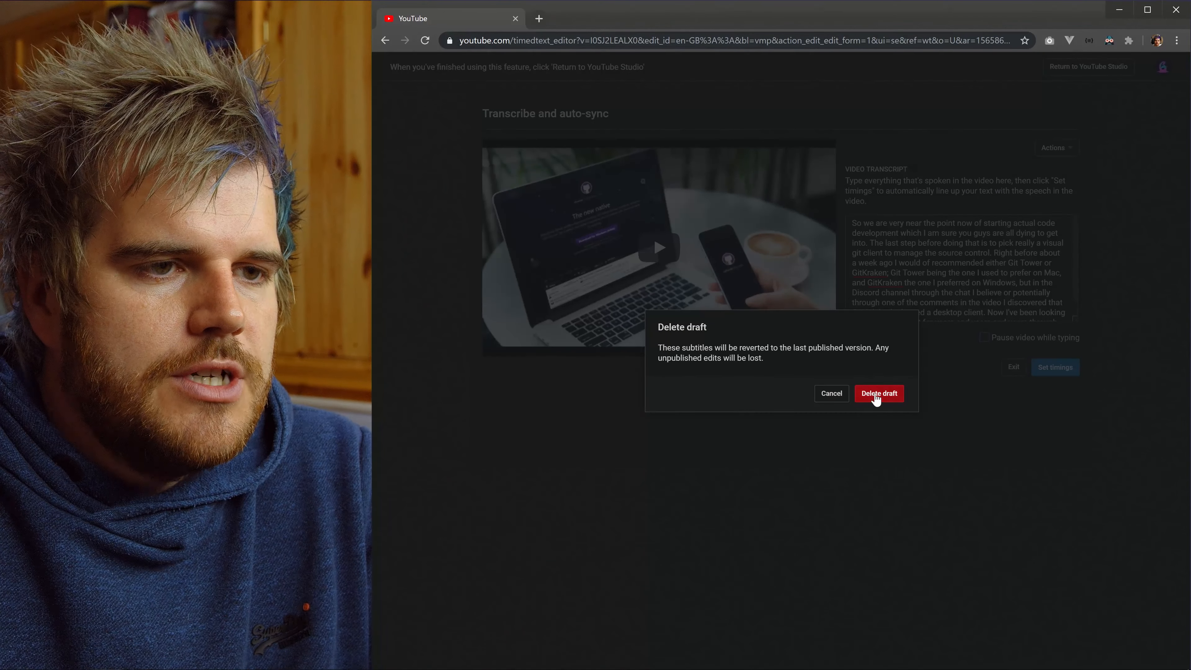
click(878, 393)
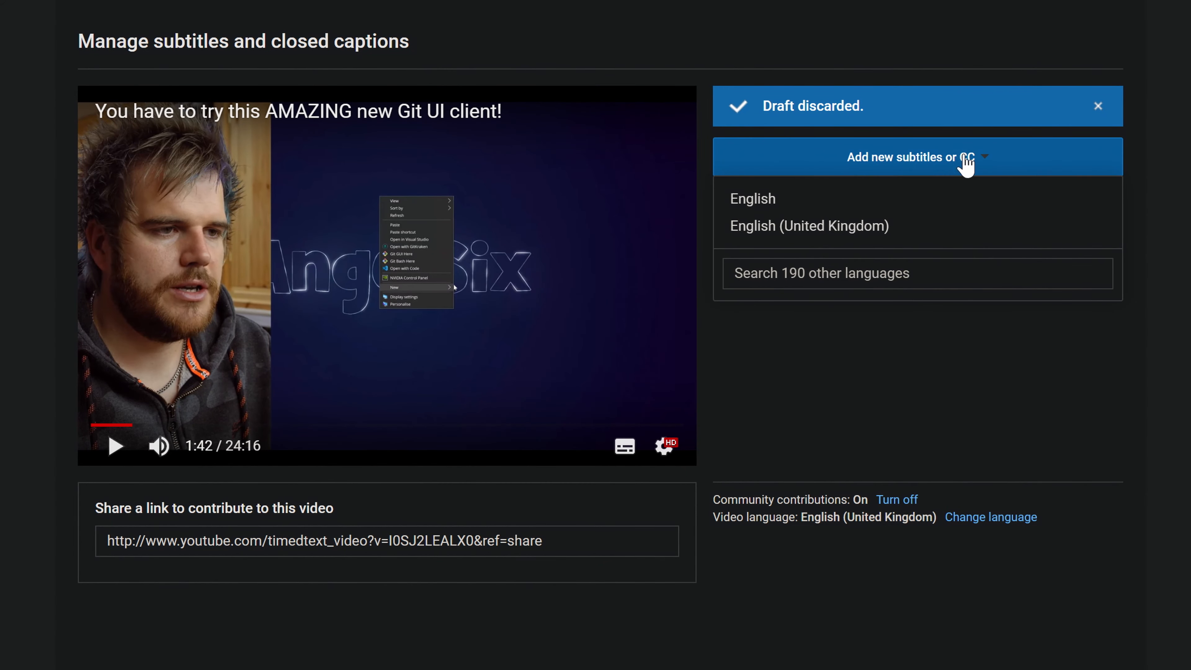
Add new English (United Kingdom) subtitles using the Transcribe and auto-sync method.
click(808, 225)
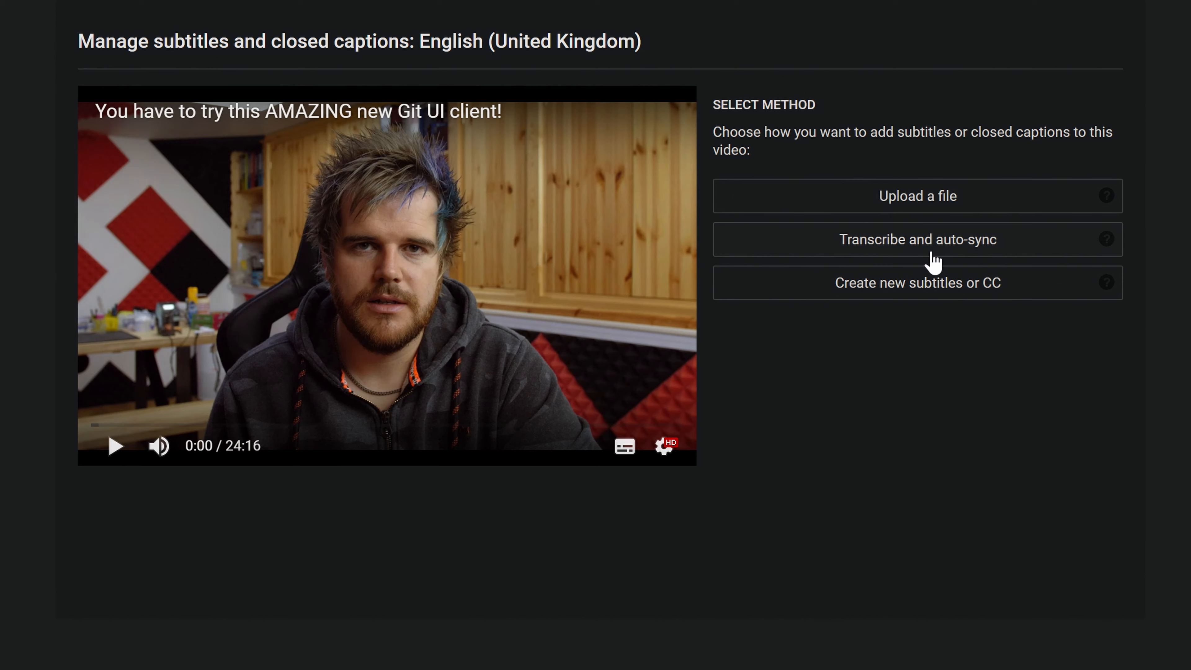
click(916, 240)
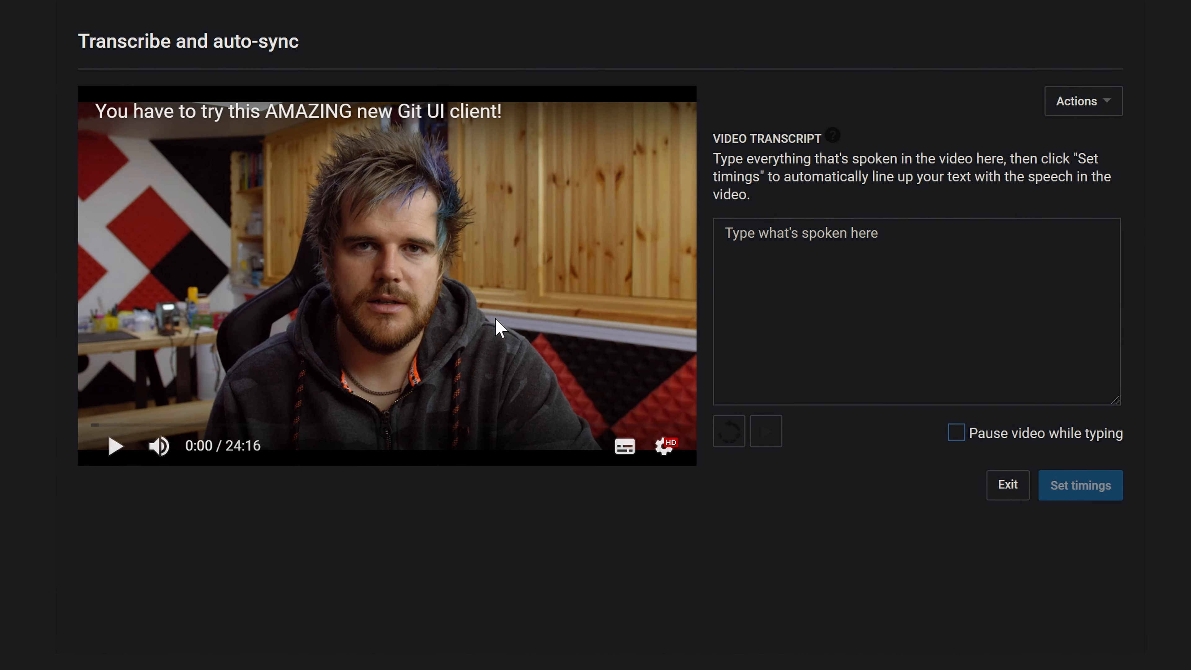
mouse_move(318, 251)
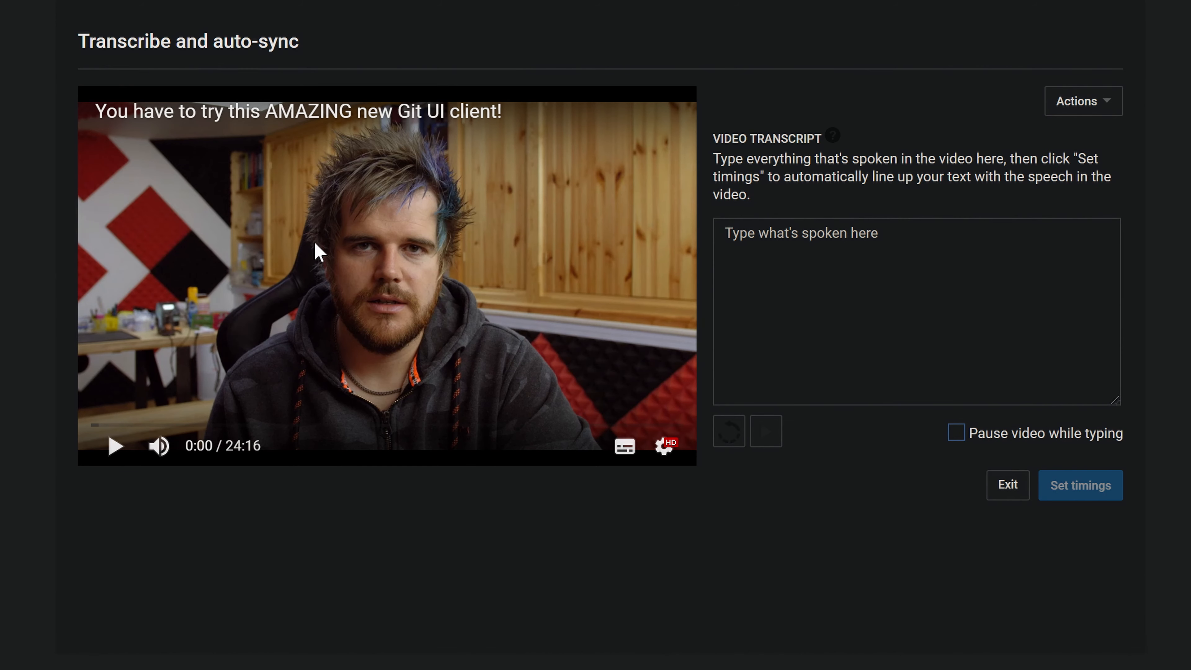
mouse_move(253, 262)
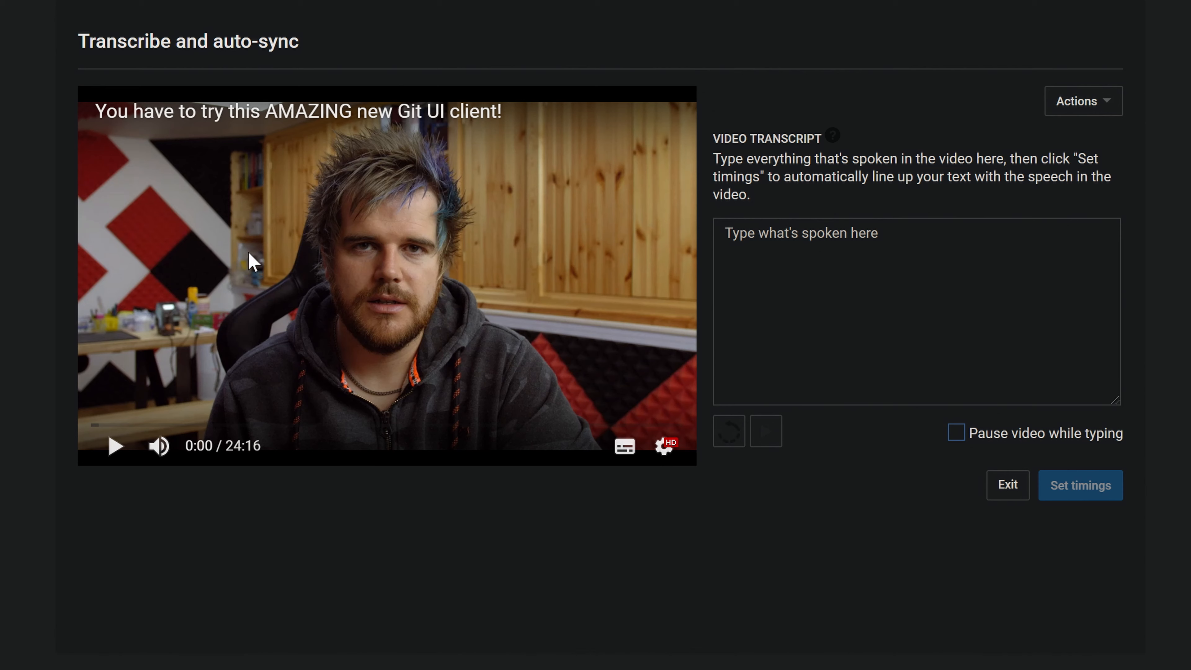
click(849, 298)
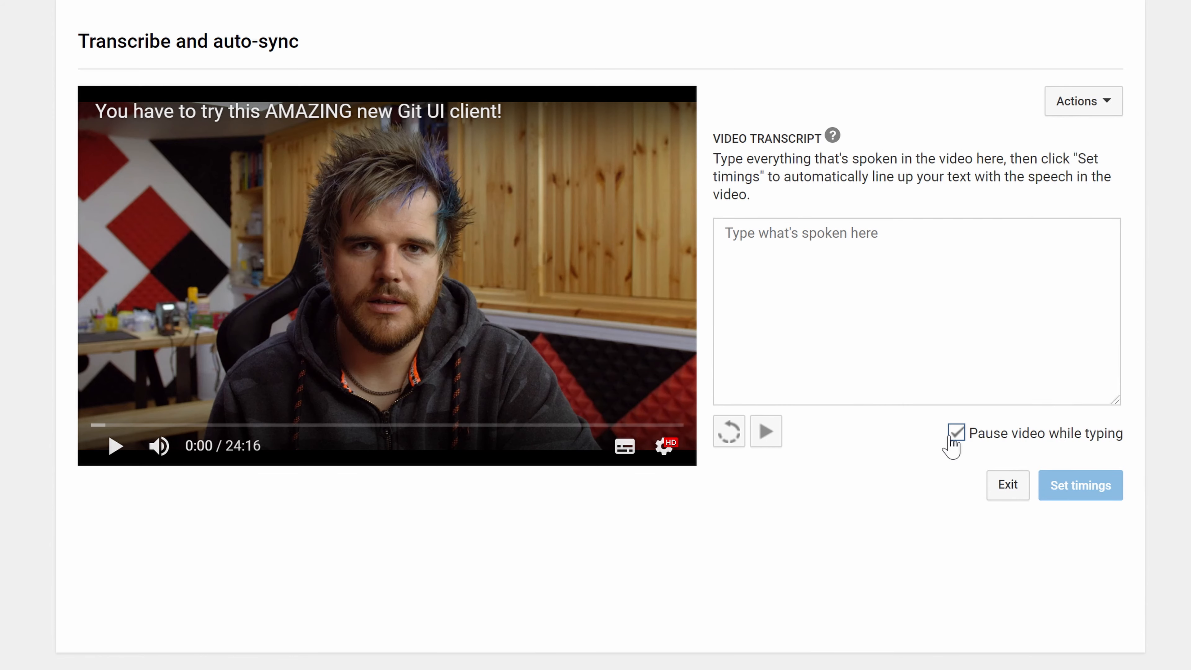
Type the opening line "So we are very near the point now and starting actual code development which I am sure you guys are all".
click(956, 433)
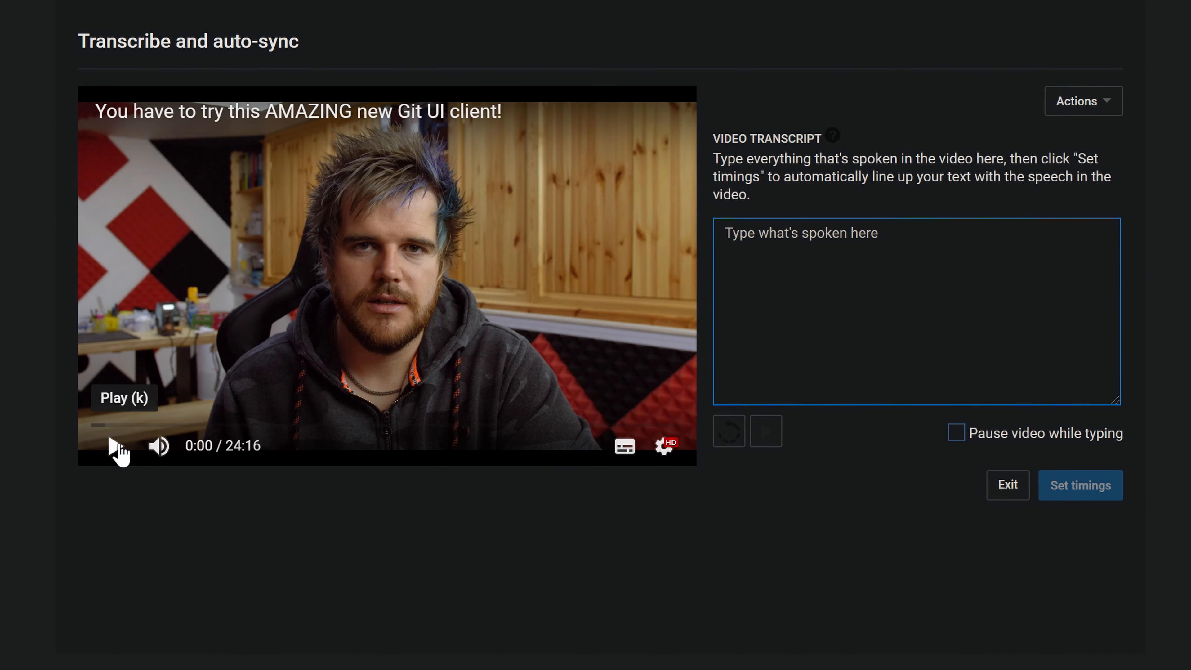
text(S)
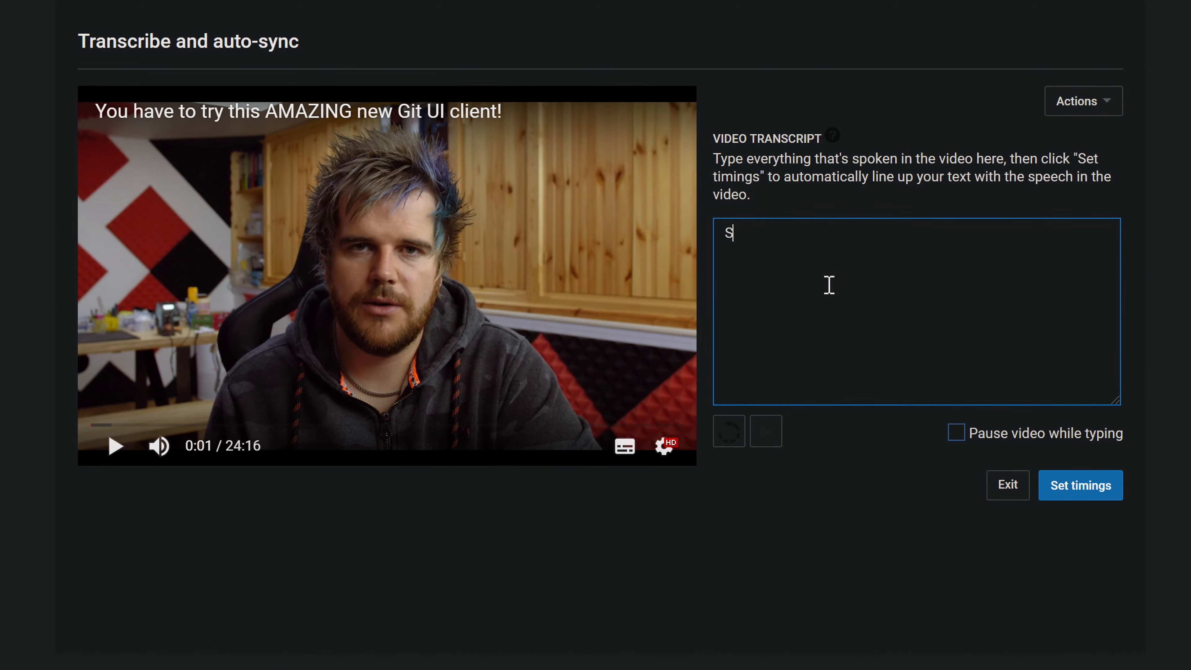
text(o we)
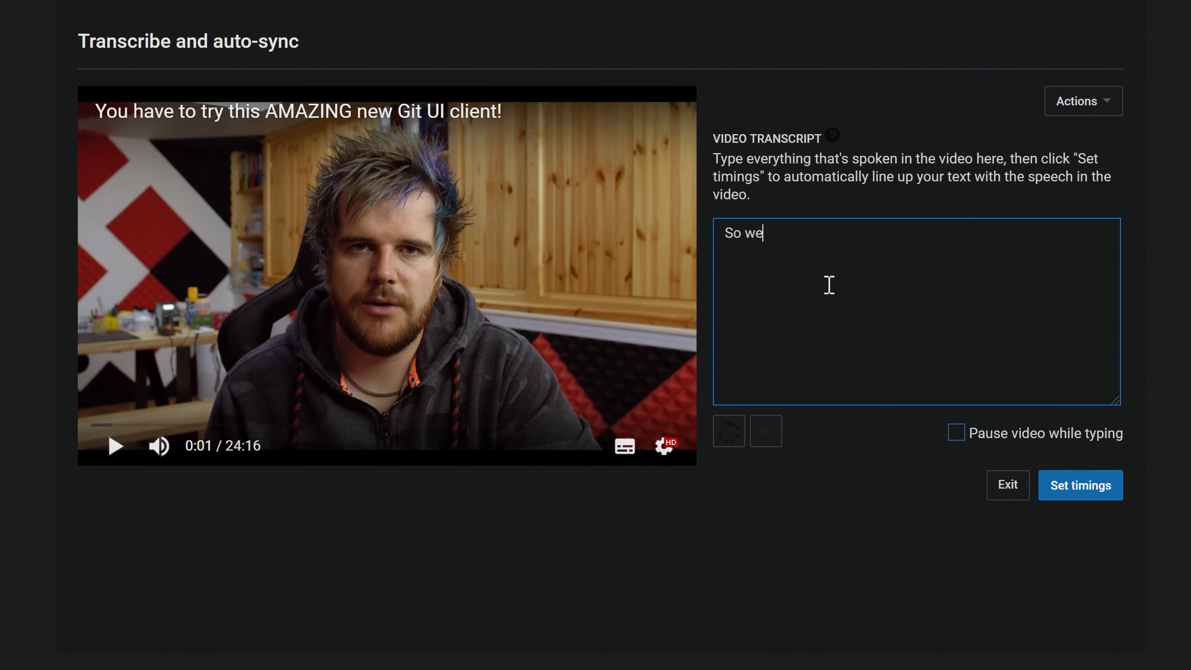
text(are very near the po)
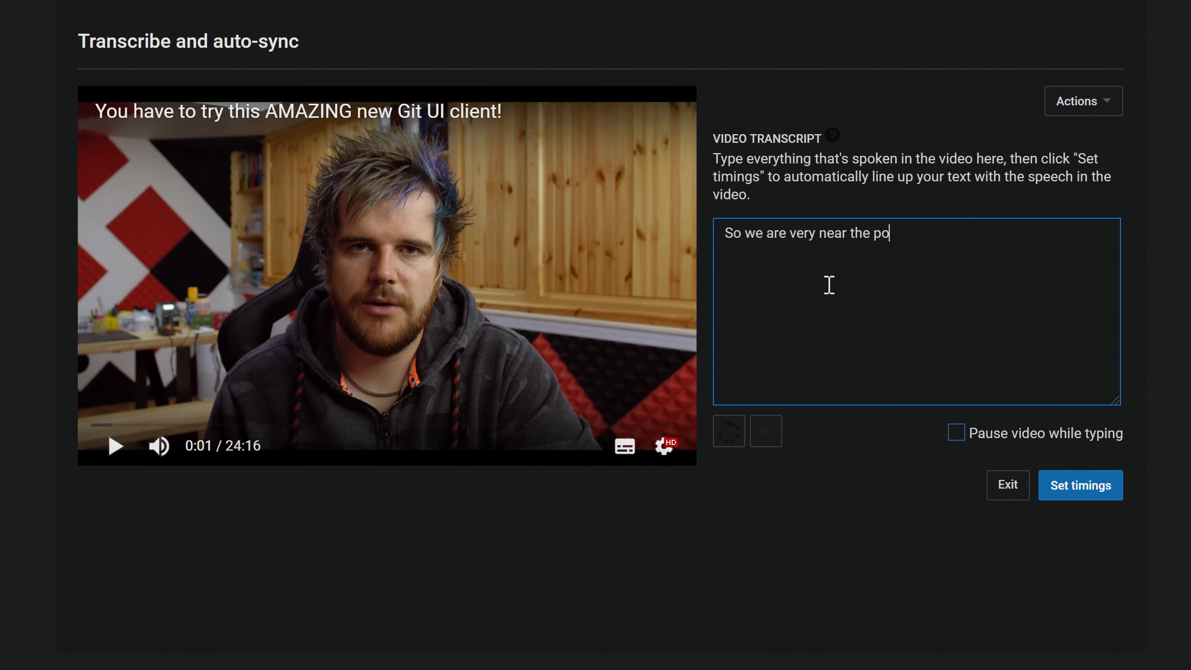
text(int now)
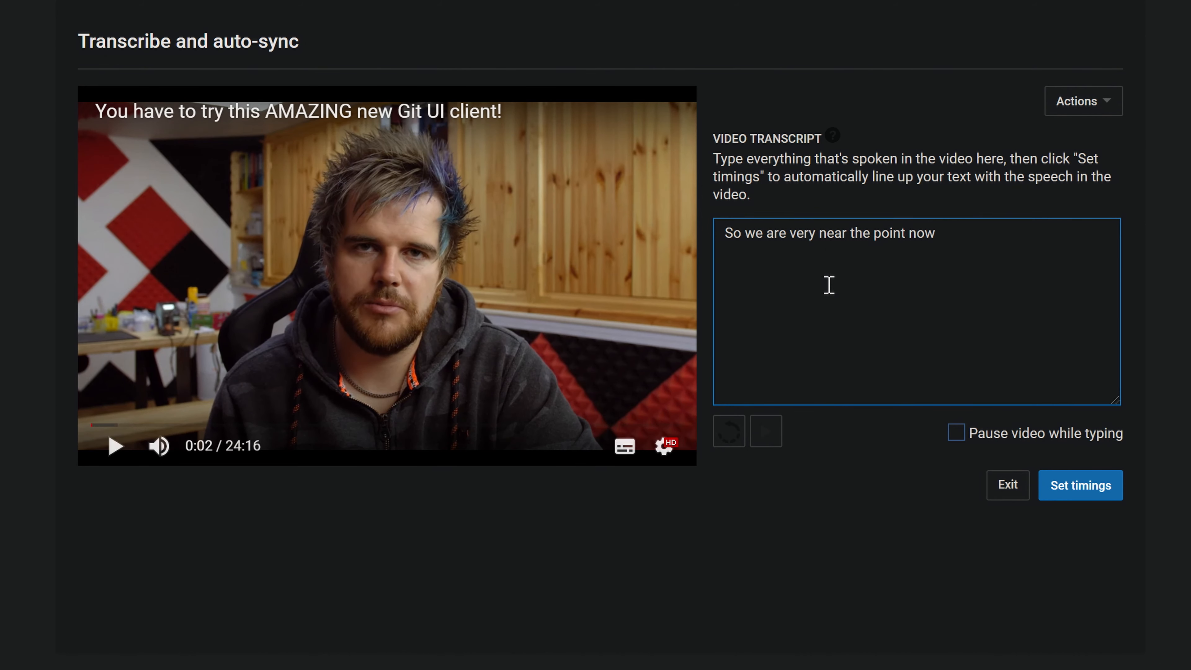
text(and starting actual cod)
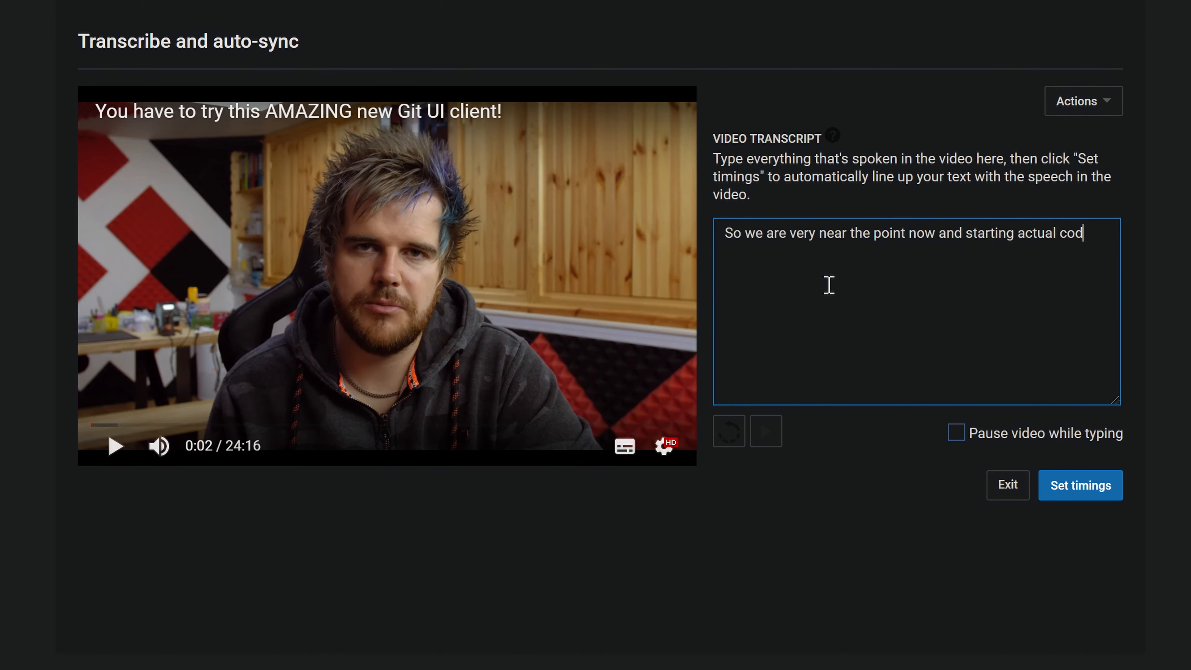
text(e developement)
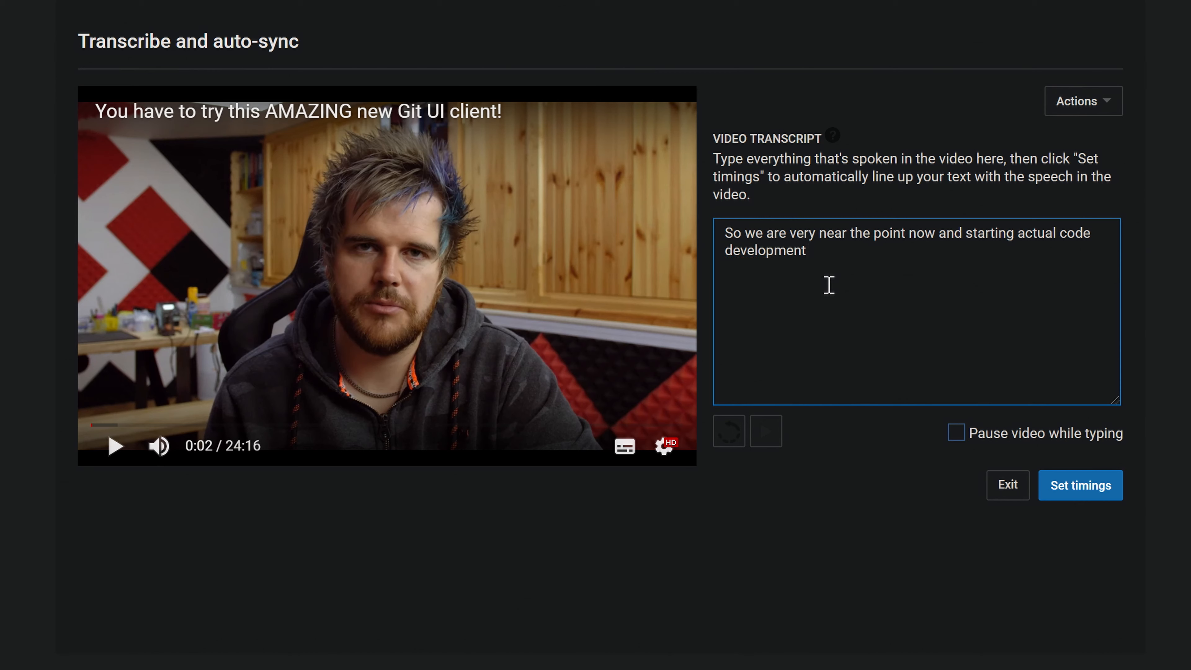
text(which)
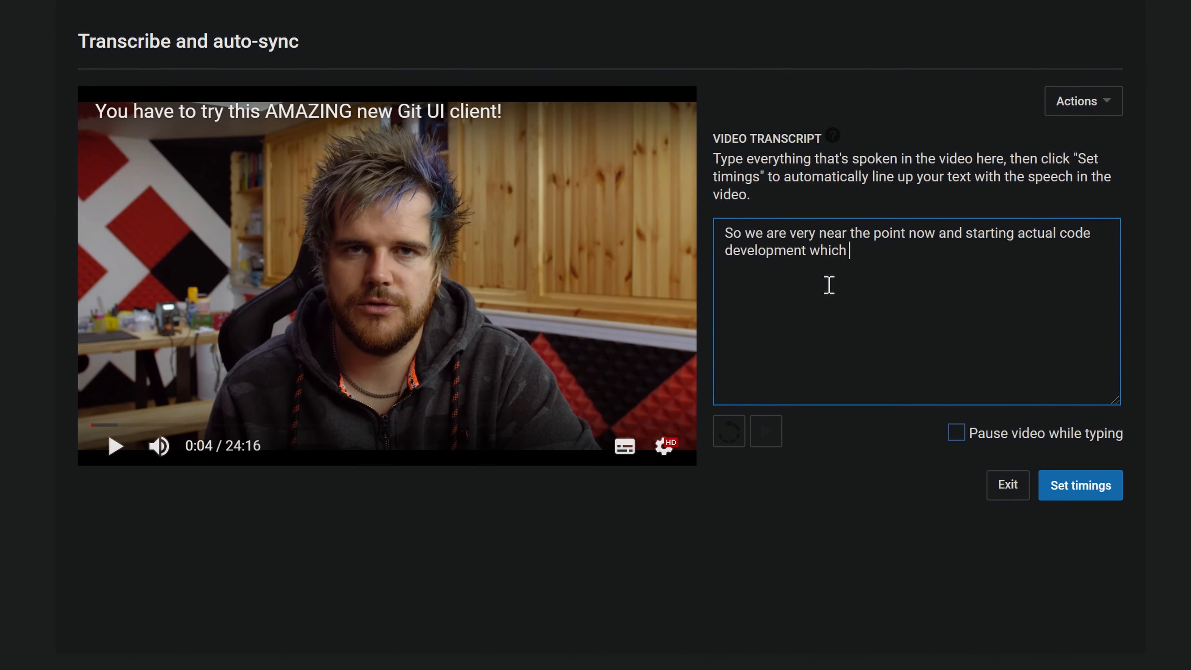
text(I am sure you guys are)
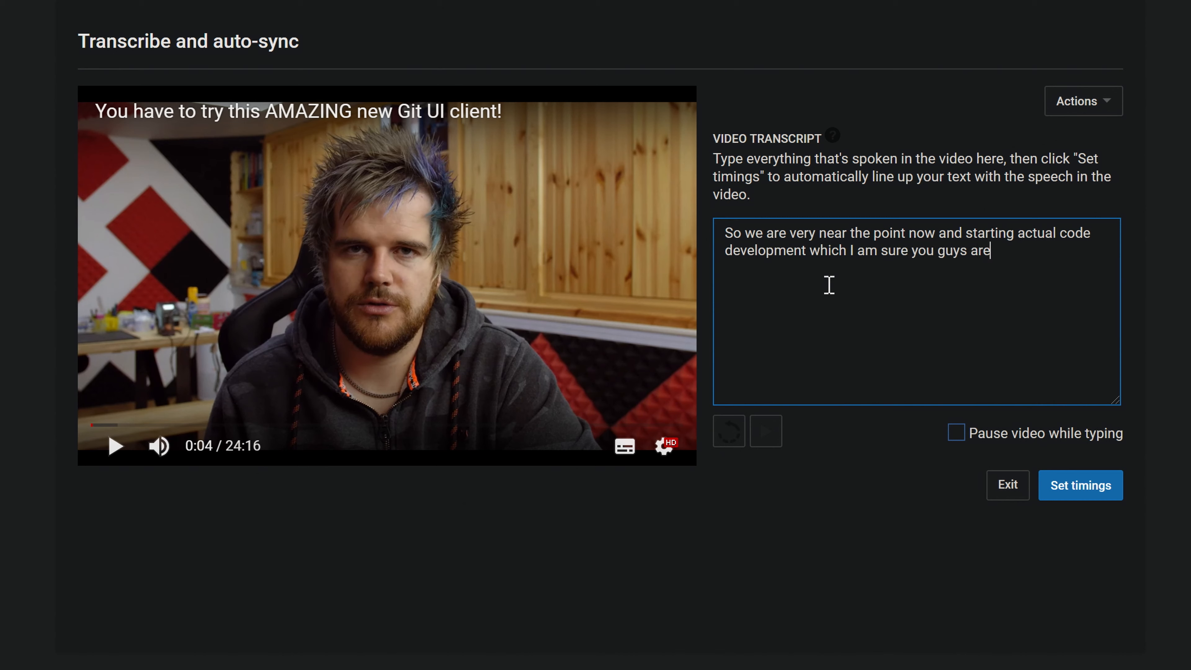
text(all)
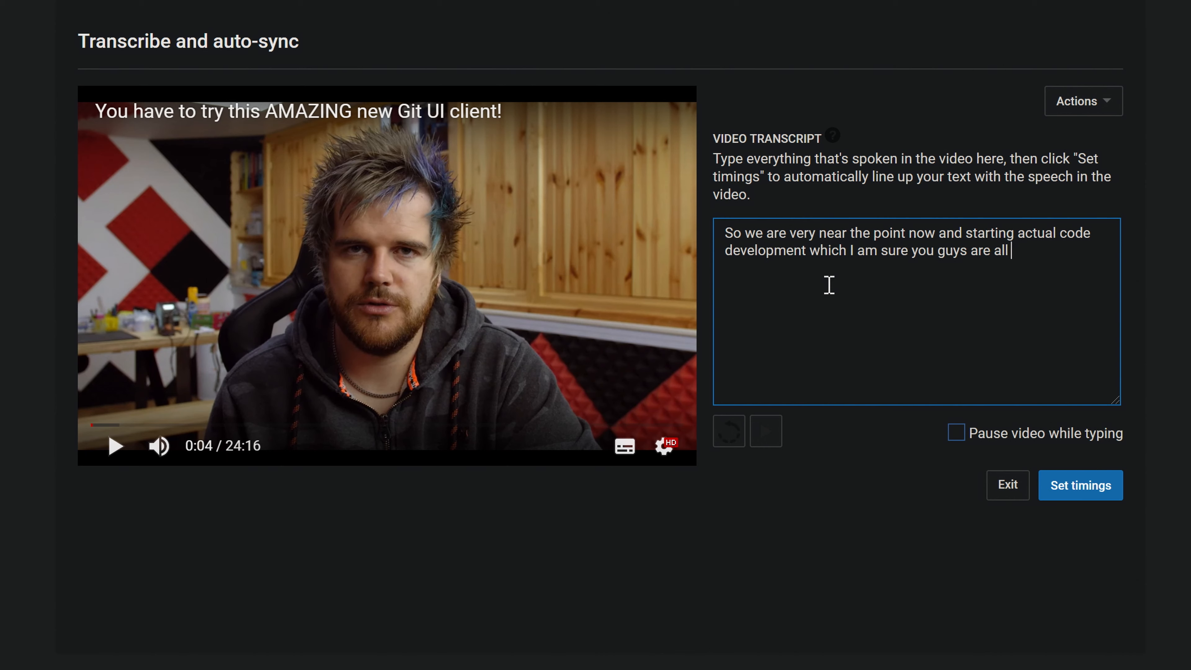
Continue the transcript with "dying to get into. The", fixing stray characters after "all".
text(" ")
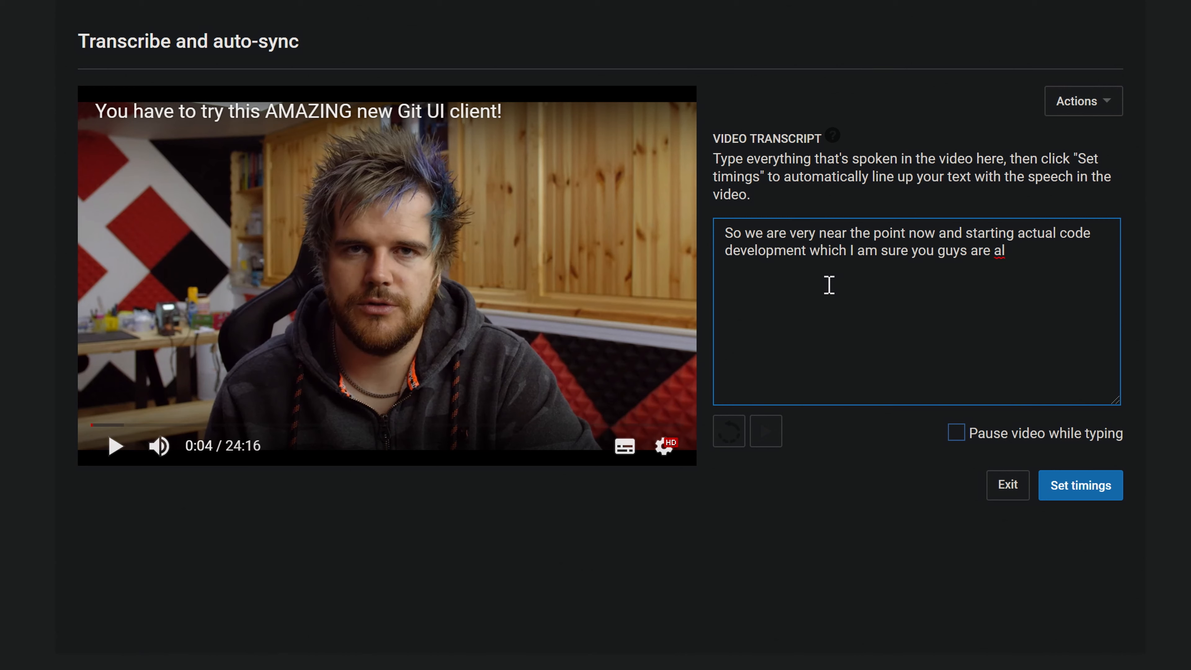
text(l)
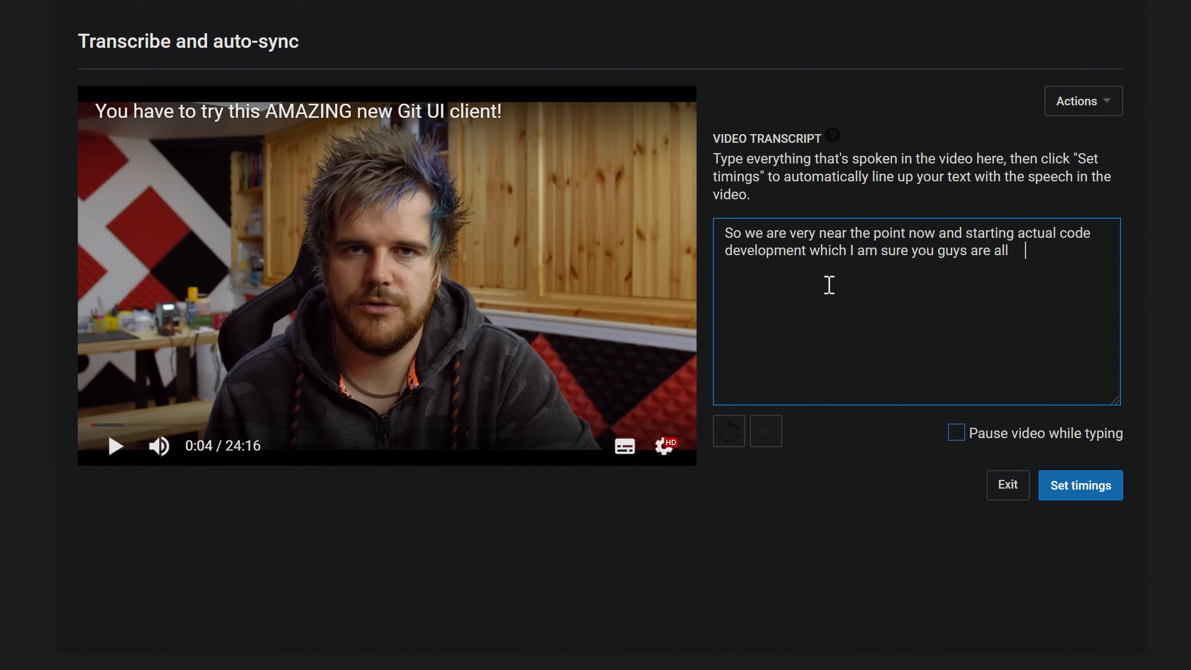
key(Backspace)
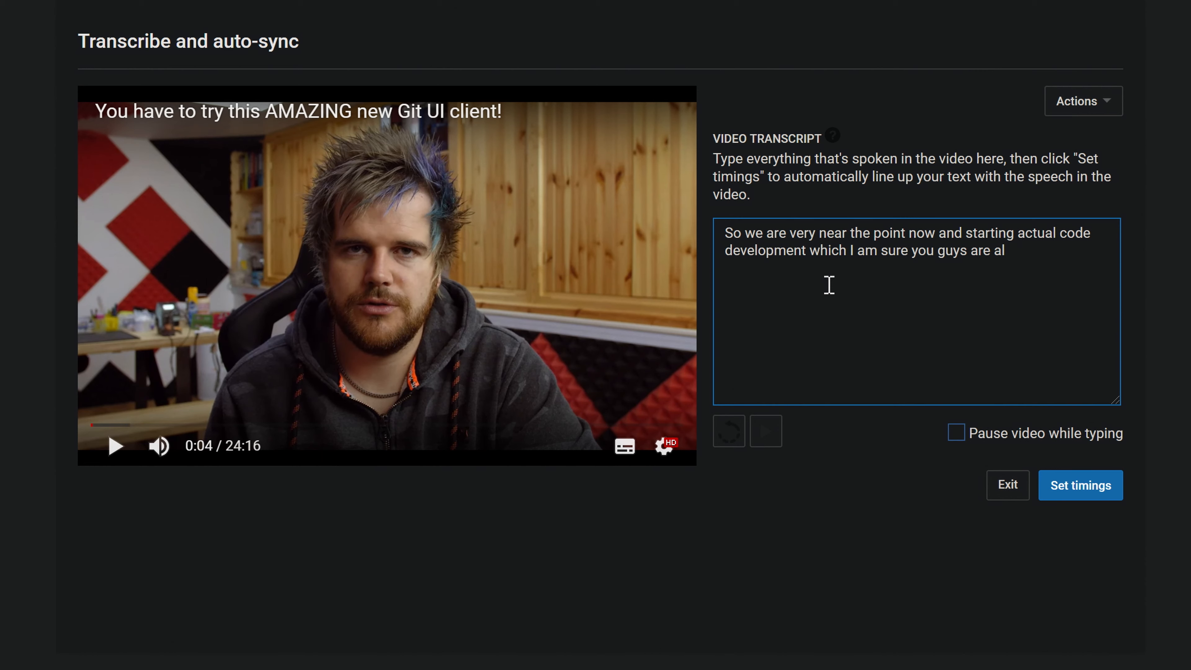
text(l)
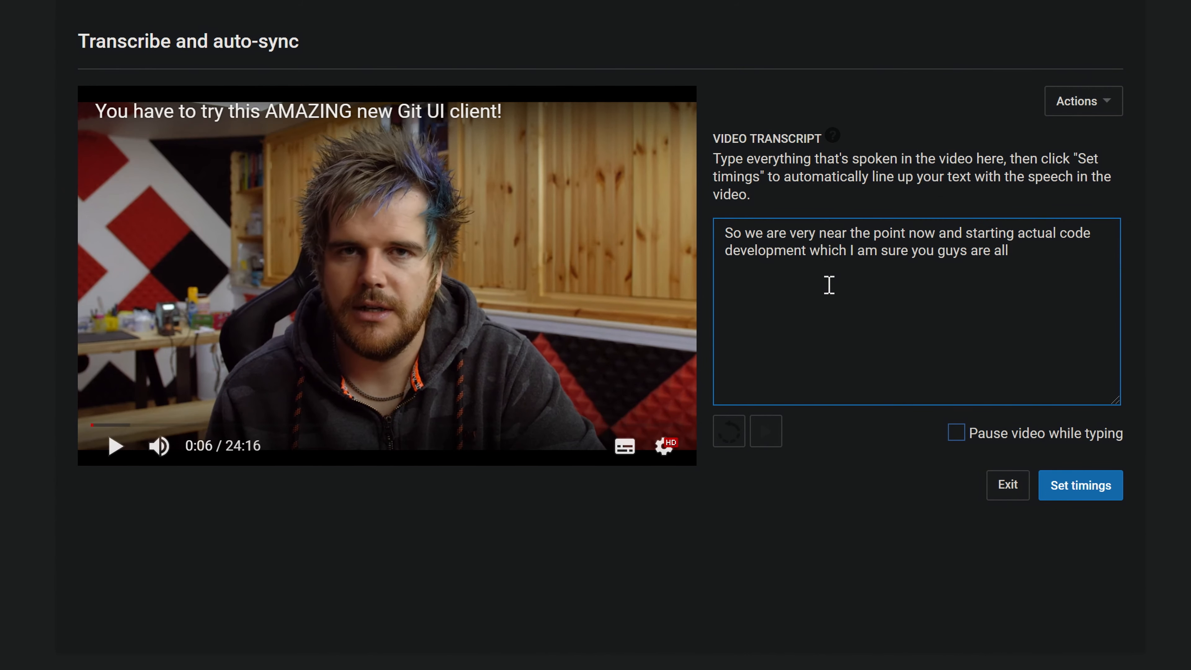
text(dying to)
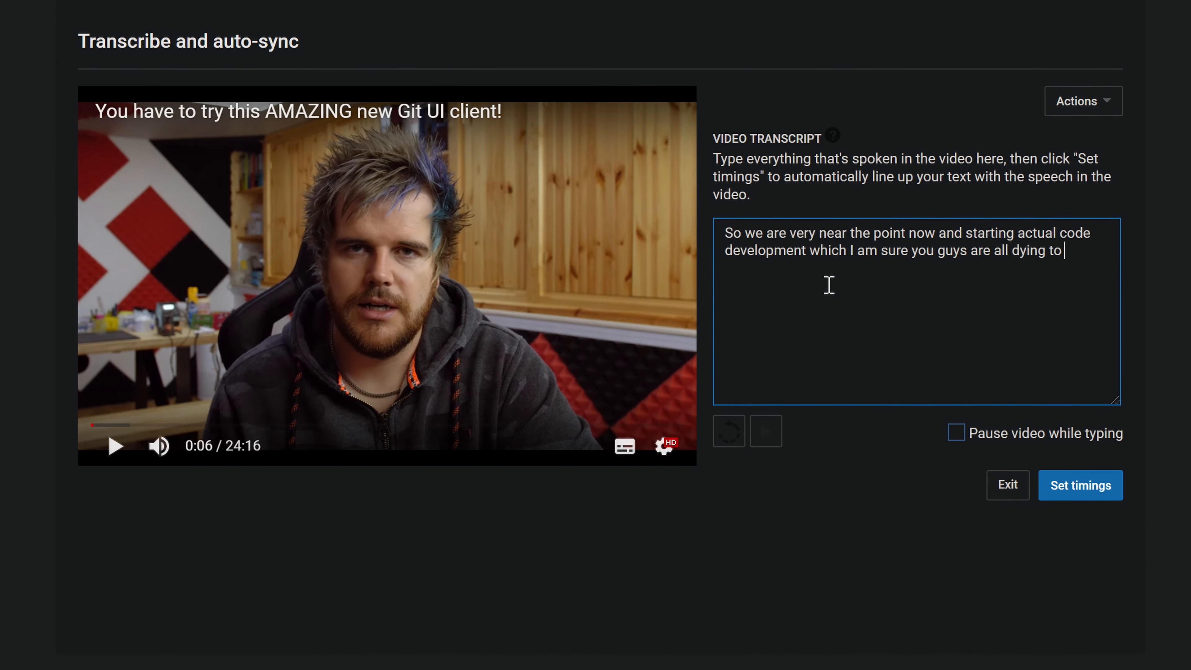
text(get into)
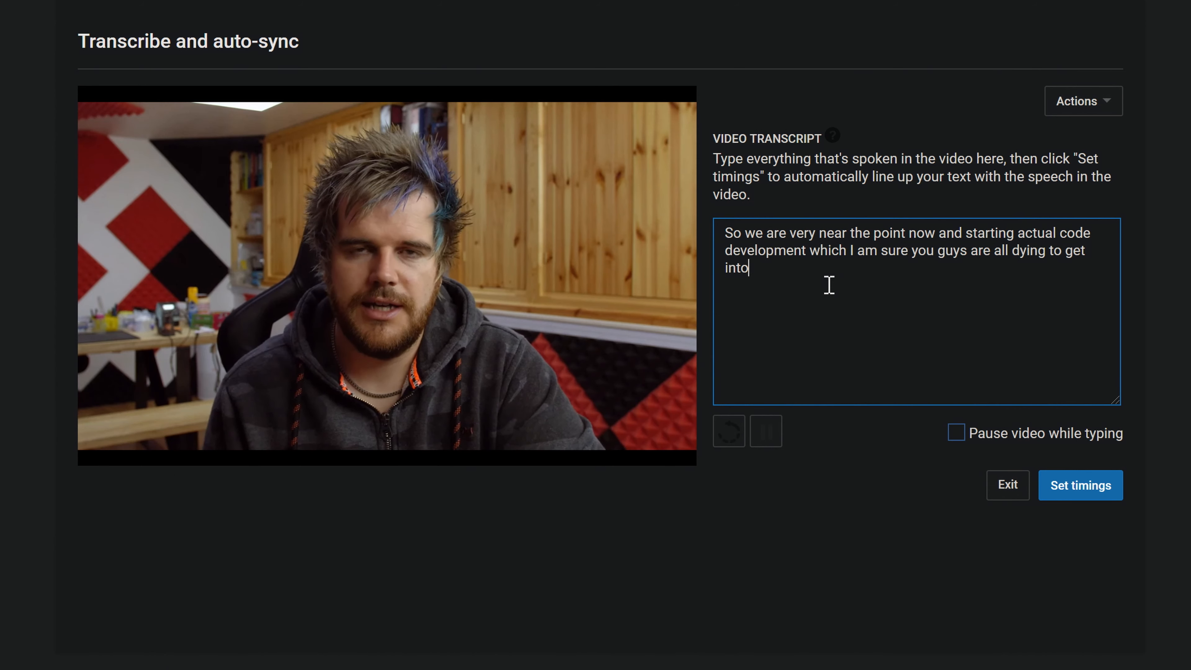
text(. The)
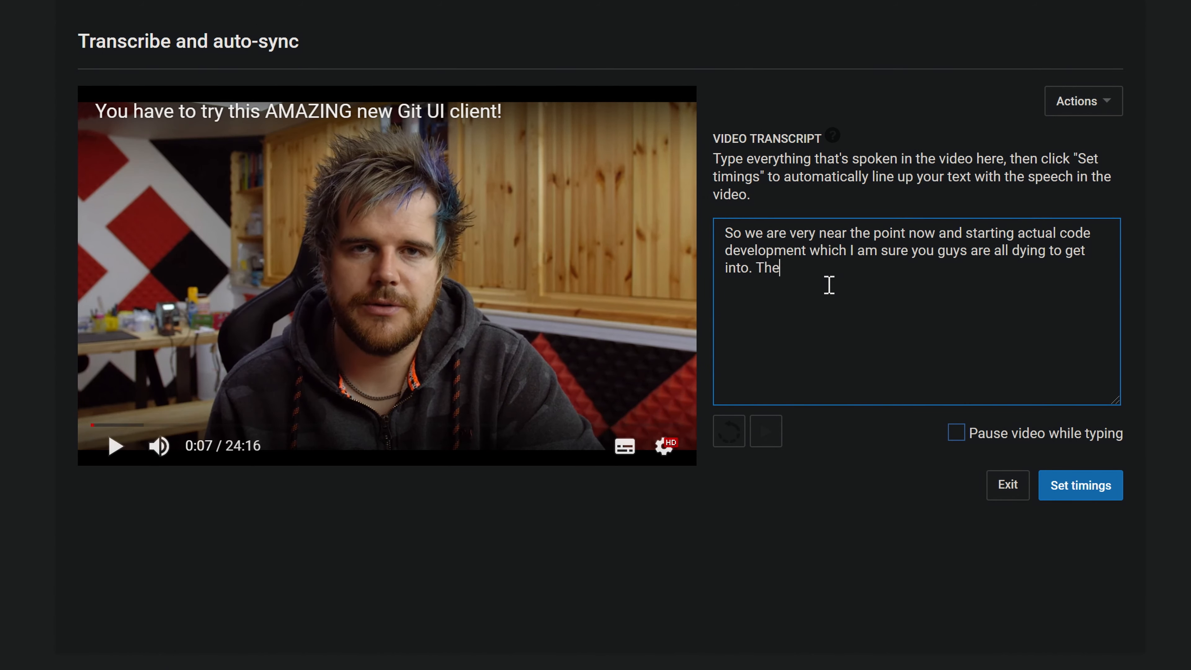
key(Backspace)
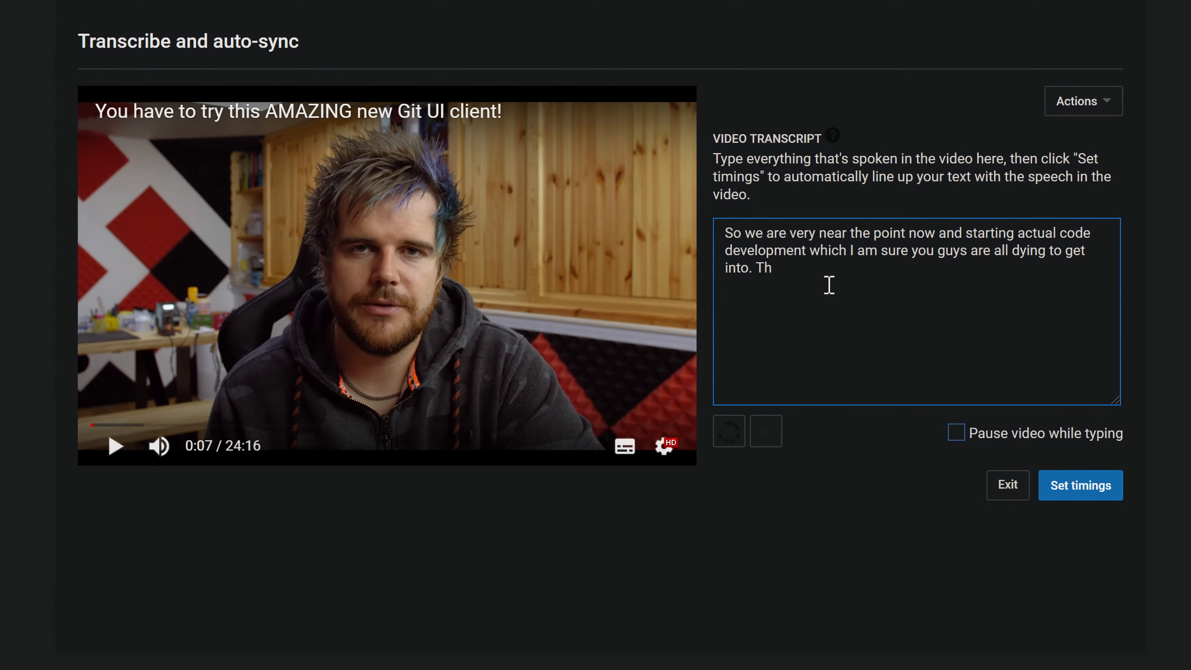
text(e)
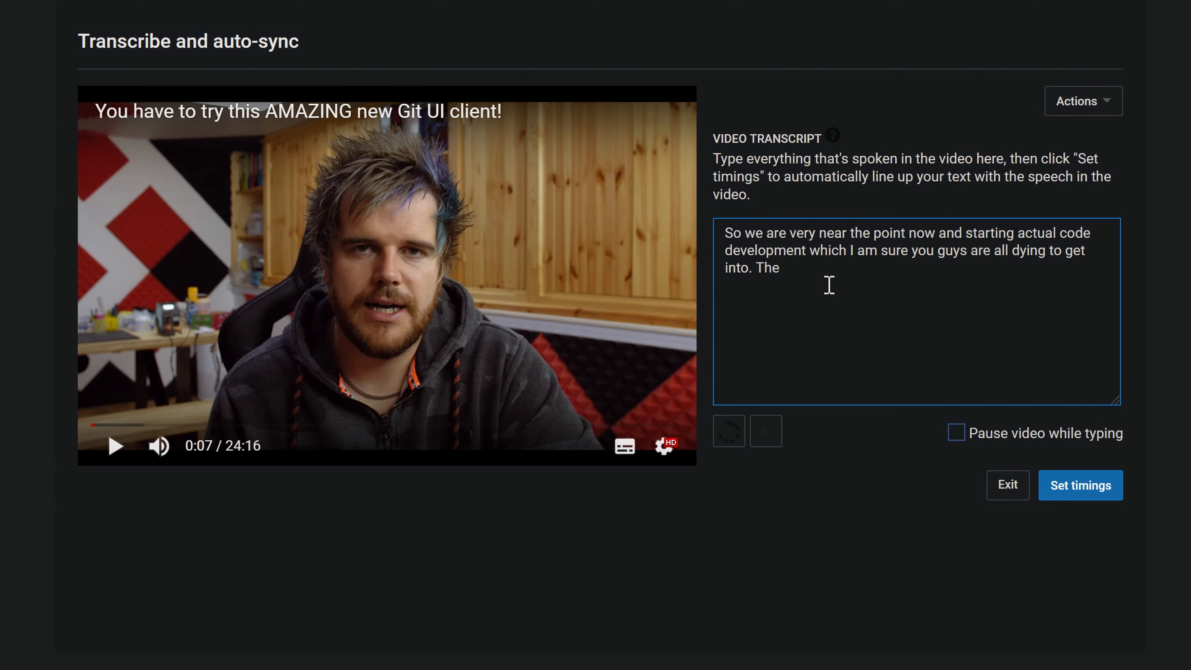
click(115, 446)
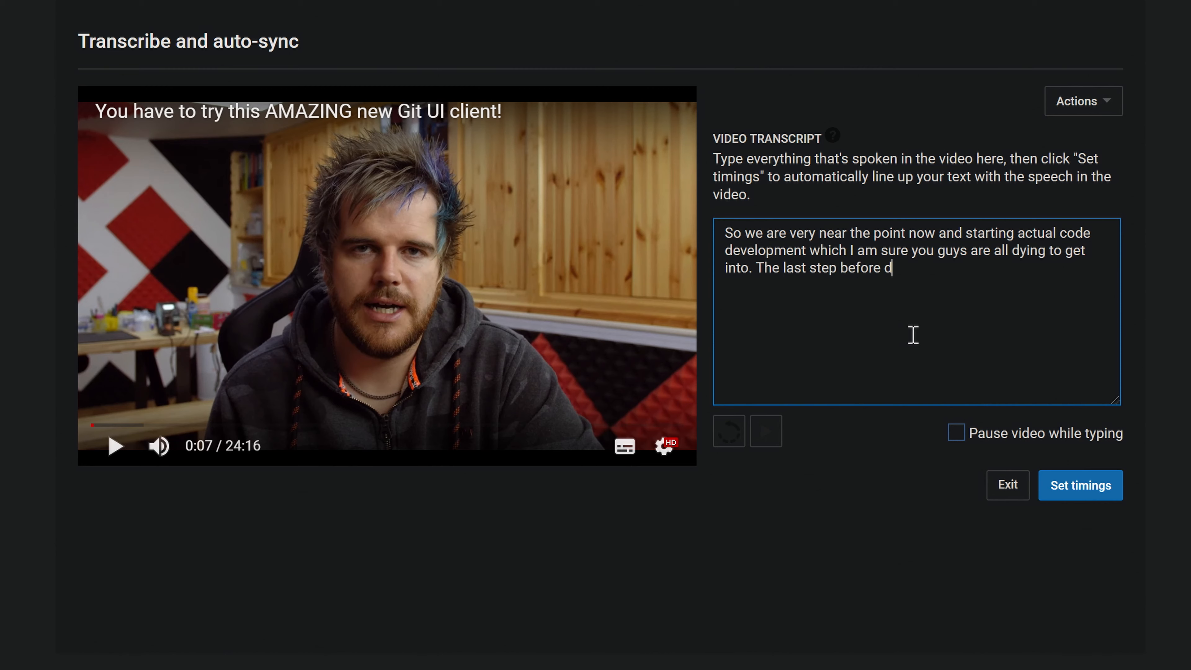
Finish the sentence "...doing that is to pick really a visual Git client", removing the extra words "to manage".
text(oing that is to pi)
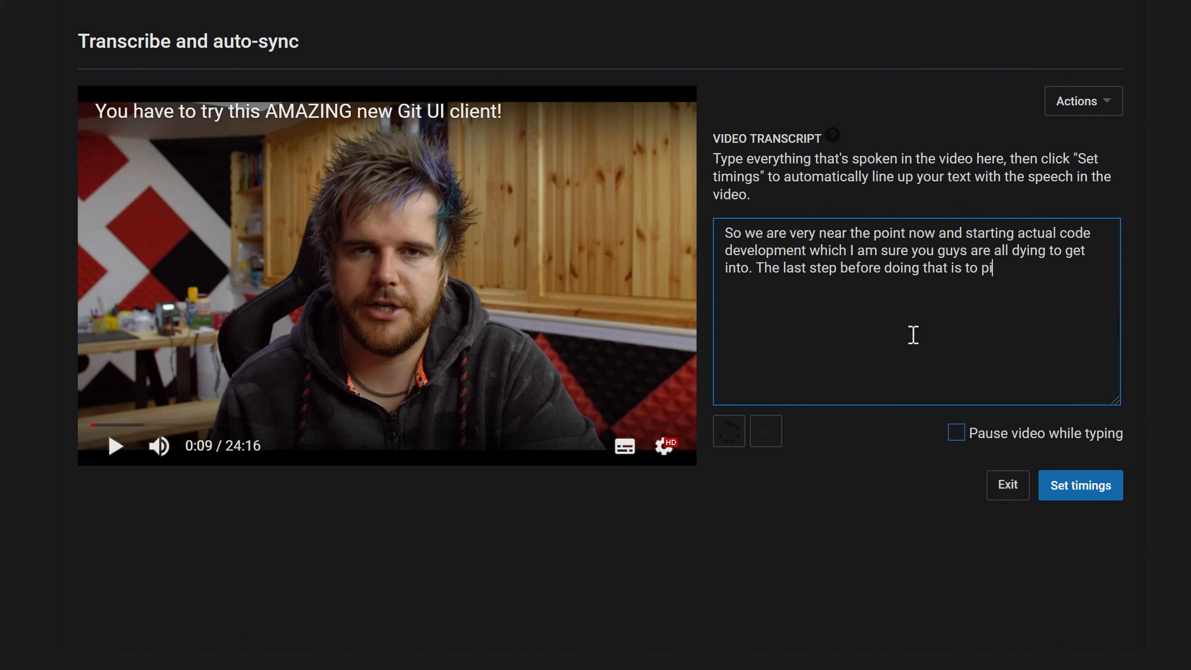
text(ck really a vidu)
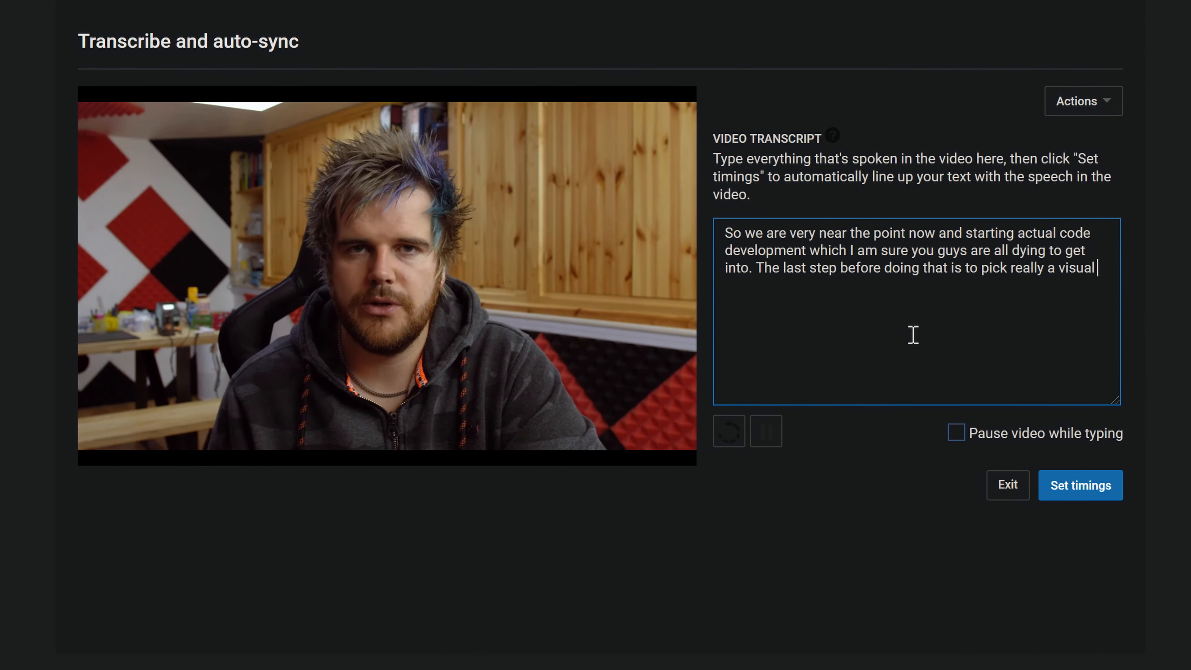
text(G)
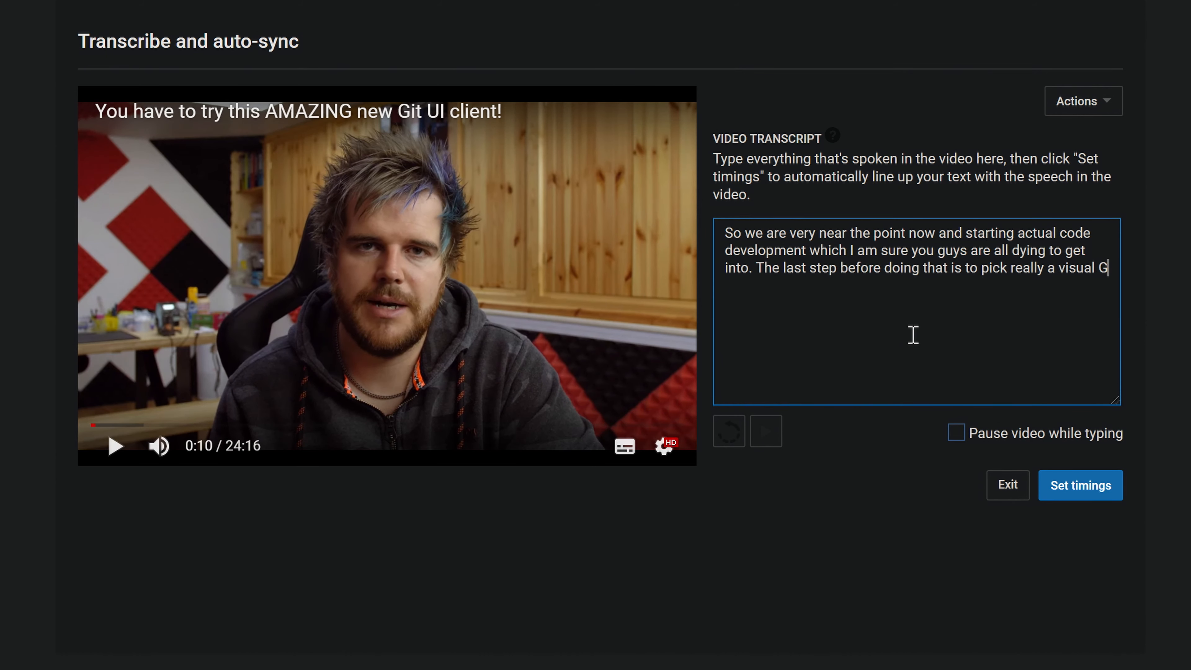
text(it client to manage)
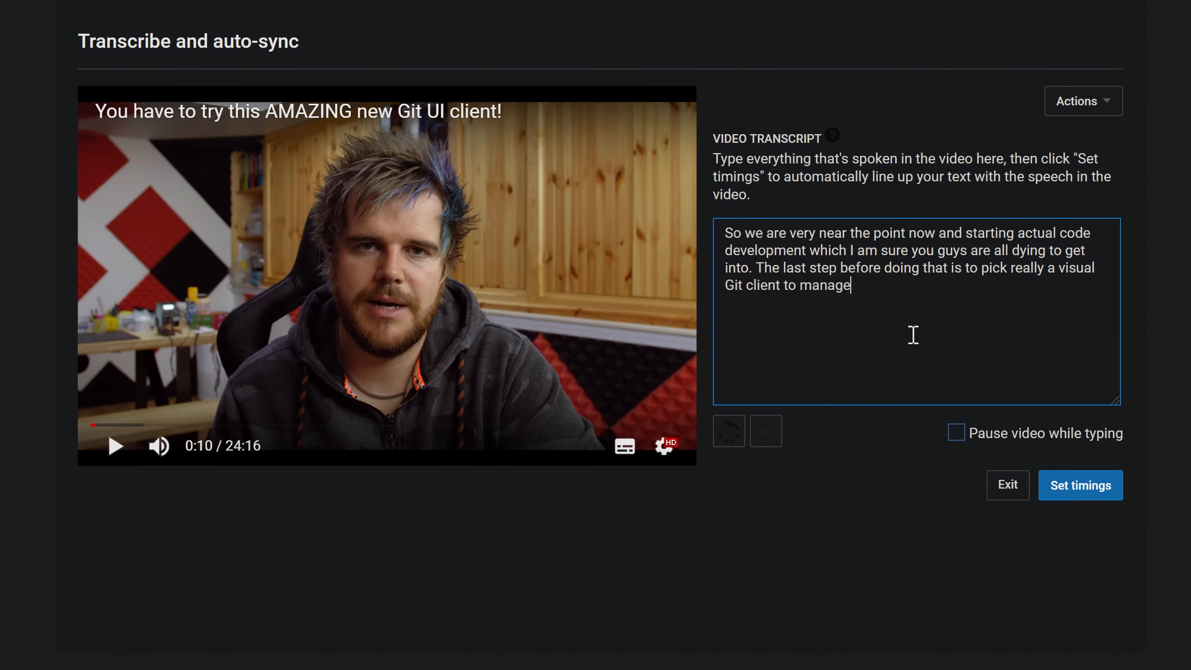
key(BackSpace)
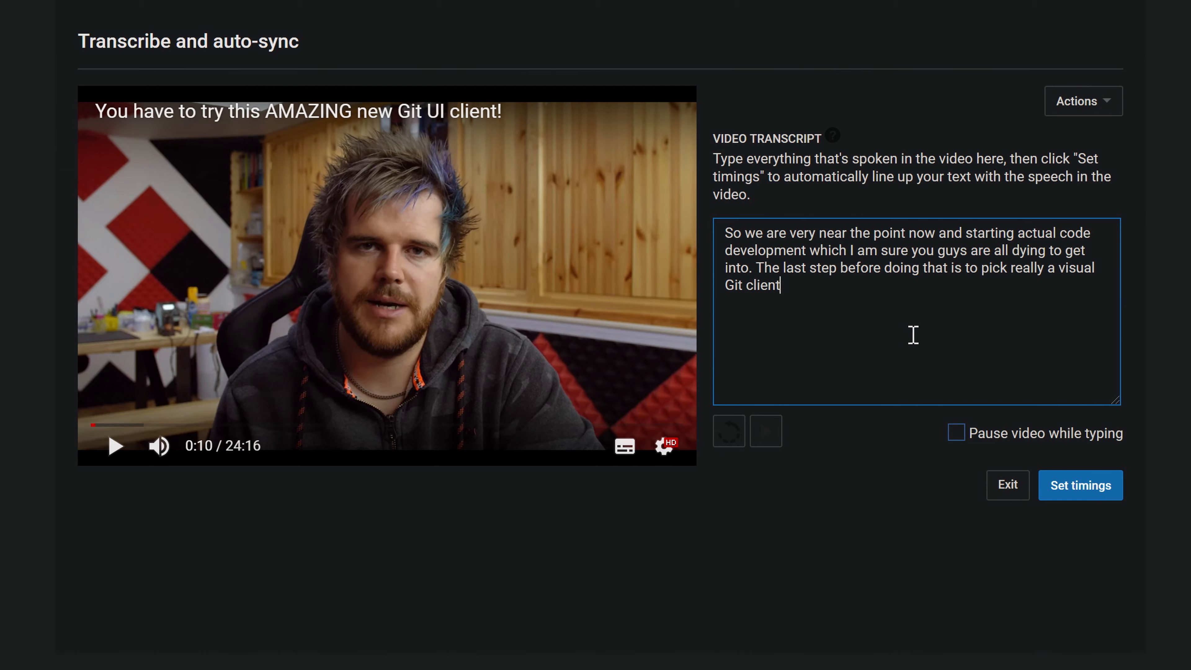
key(Backspace)
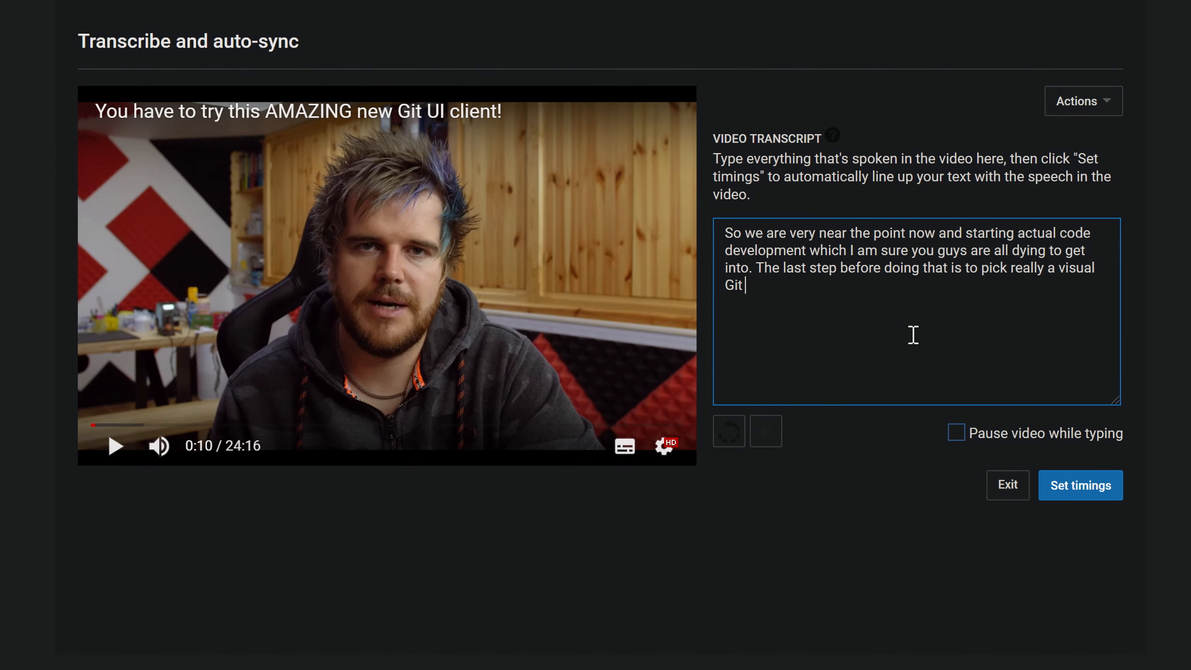
click(116, 446)
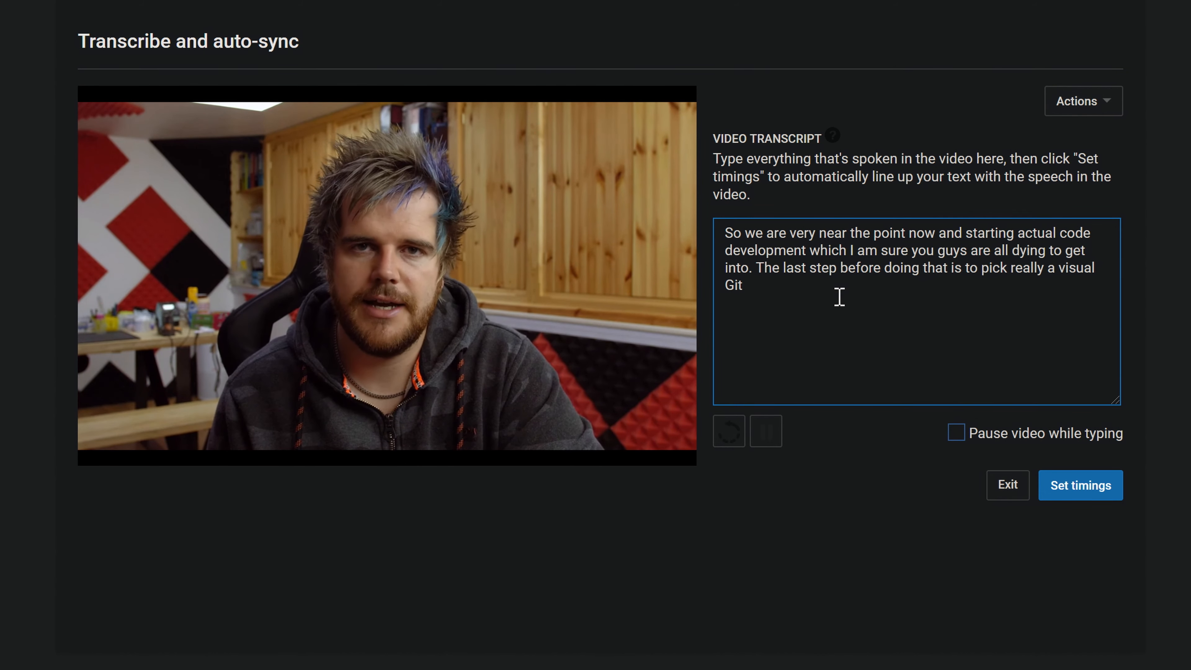
text(client)
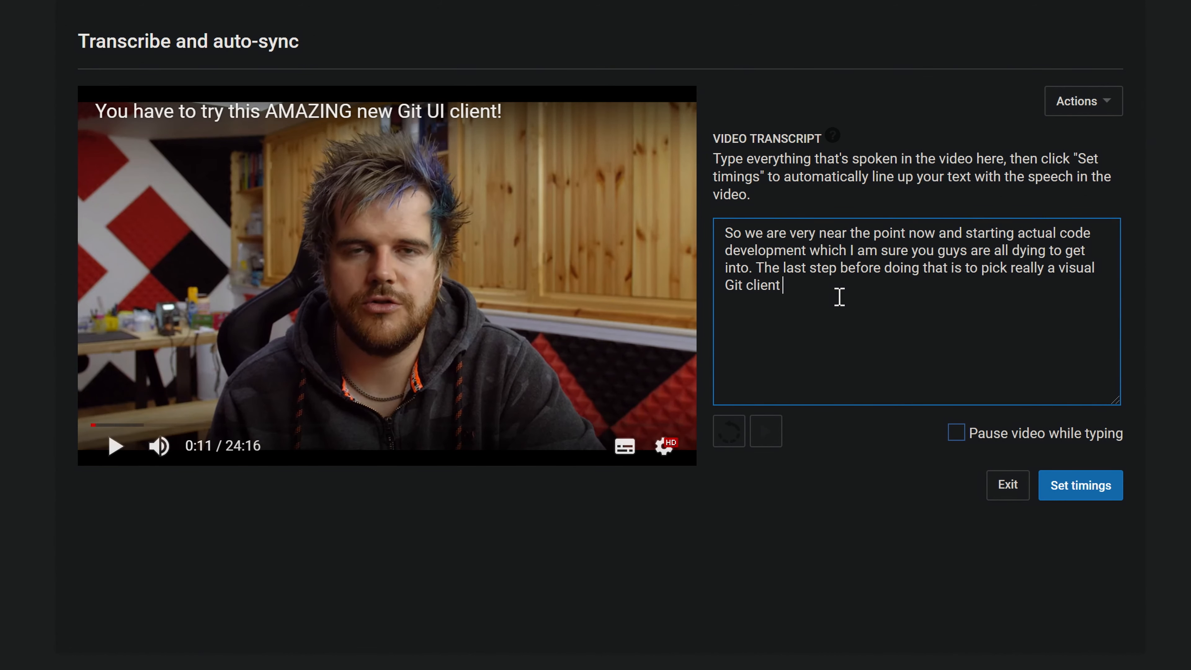
click(115, 446)
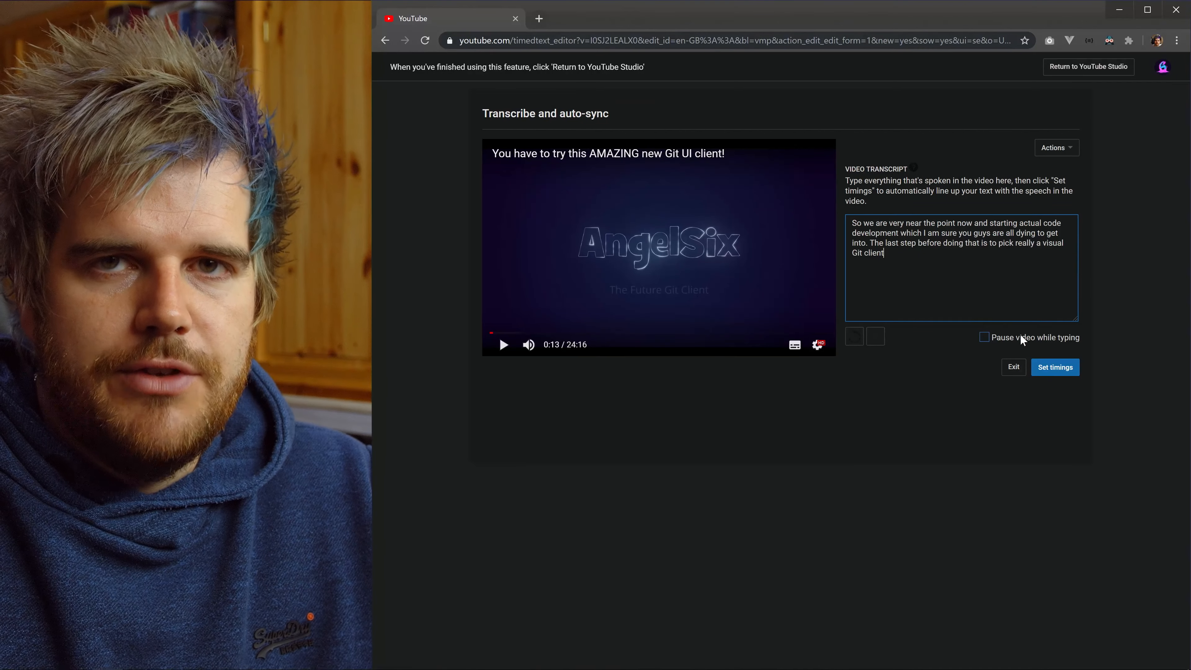
key(ctrl+a)
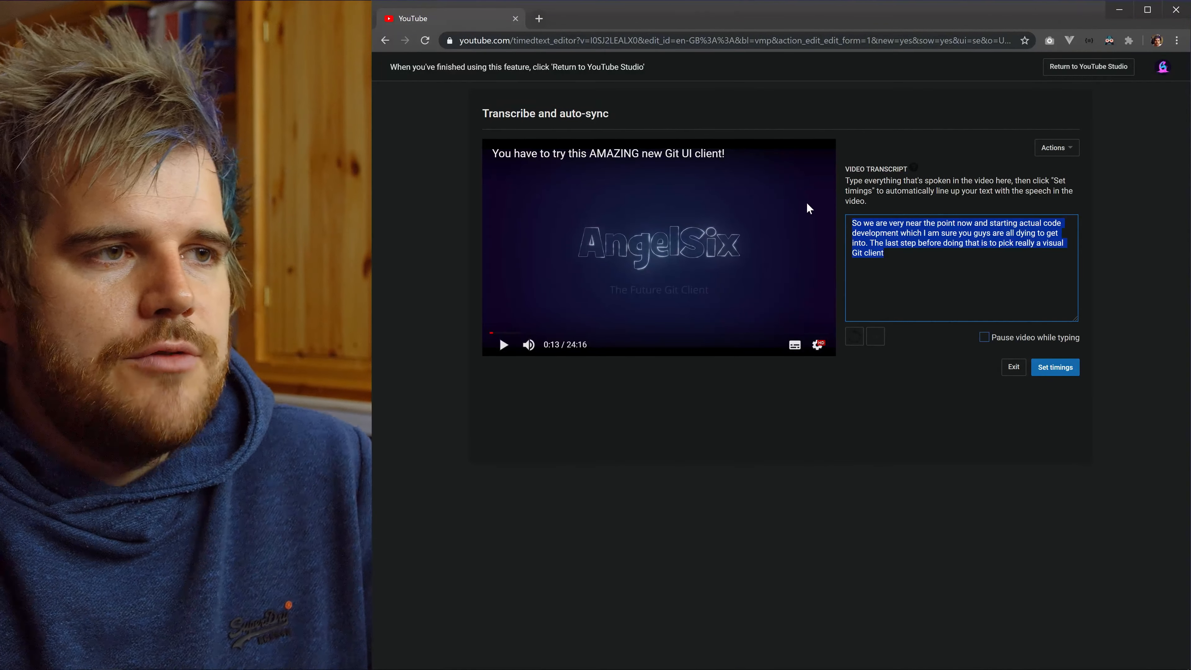
mouse_move(761, 260)
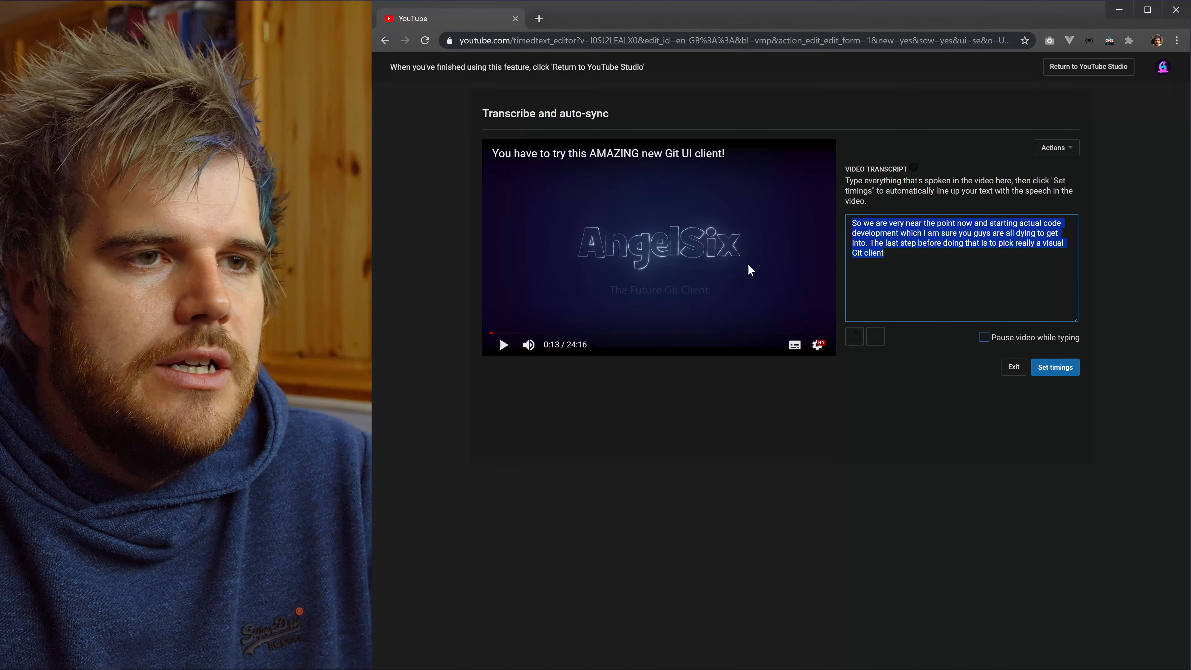
mouse_move(713, 426)
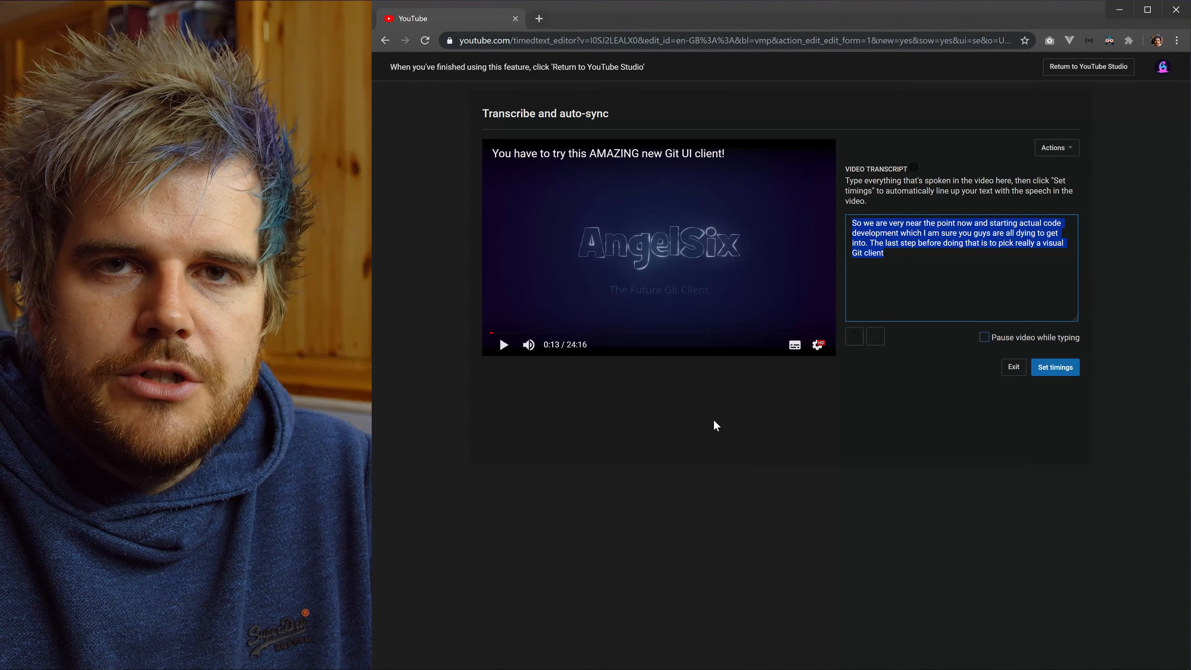
mouse_move(680, 417)
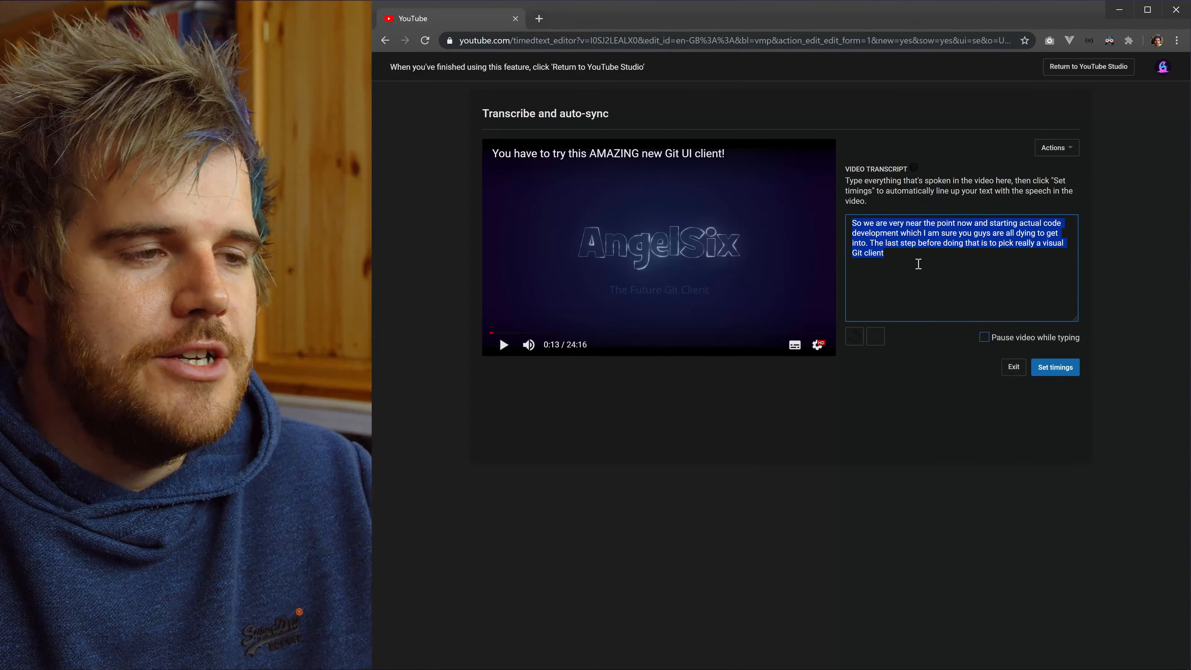
click(911, 253)
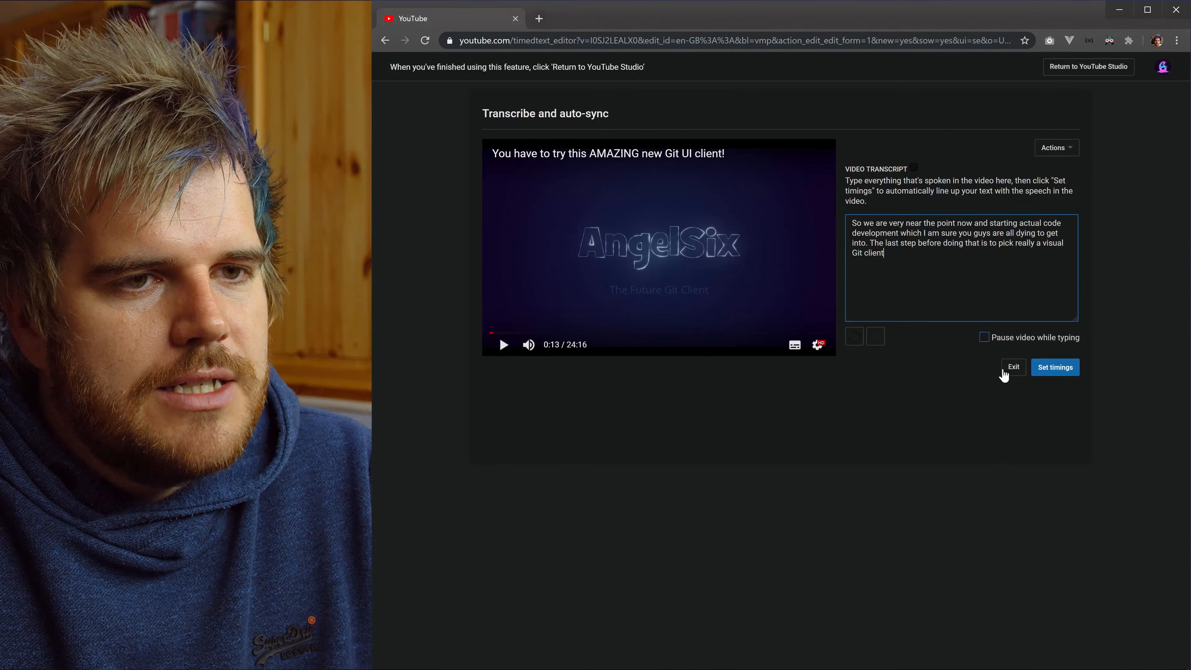
Exit the transcript editor keeping the draft and select the published English (Automatic) captions.
click(1012, 366)
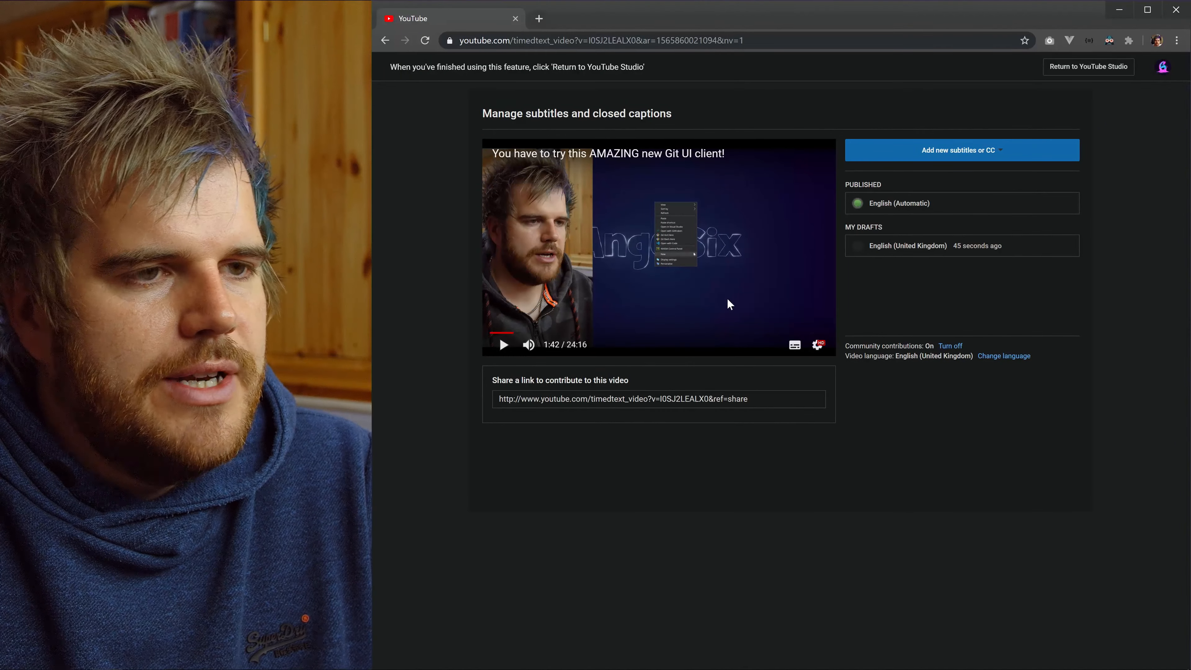
click(899, 203)
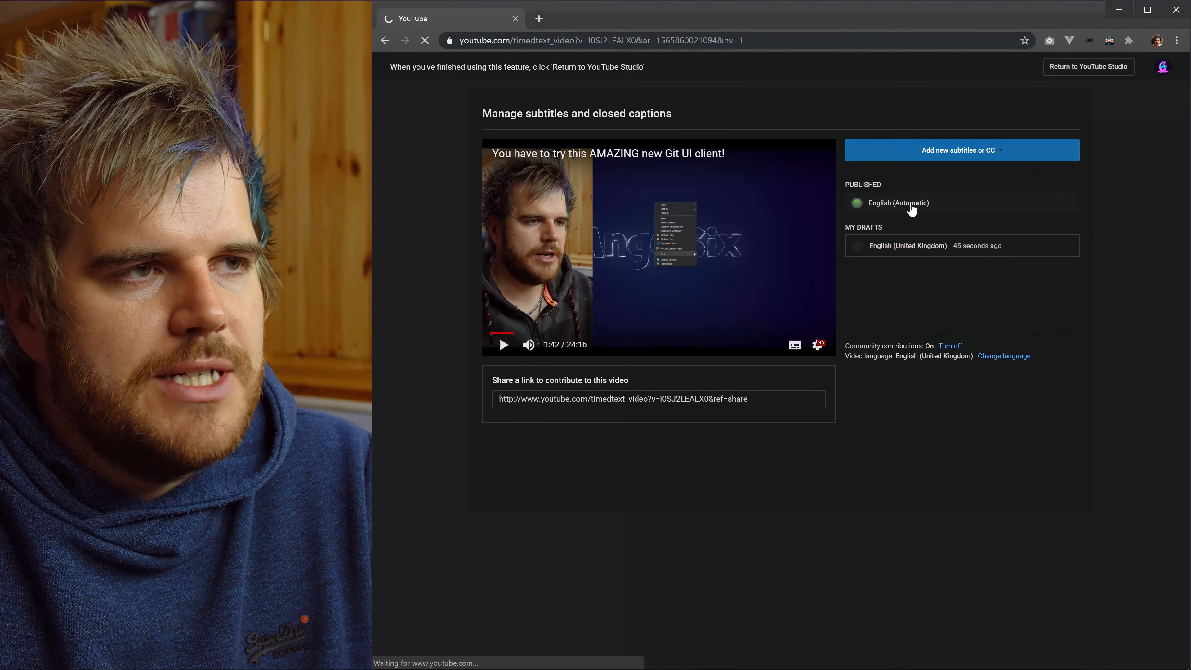
View the published English (Automatic) captions and scroll their timed lines to around 1:40.
click(898, 203)
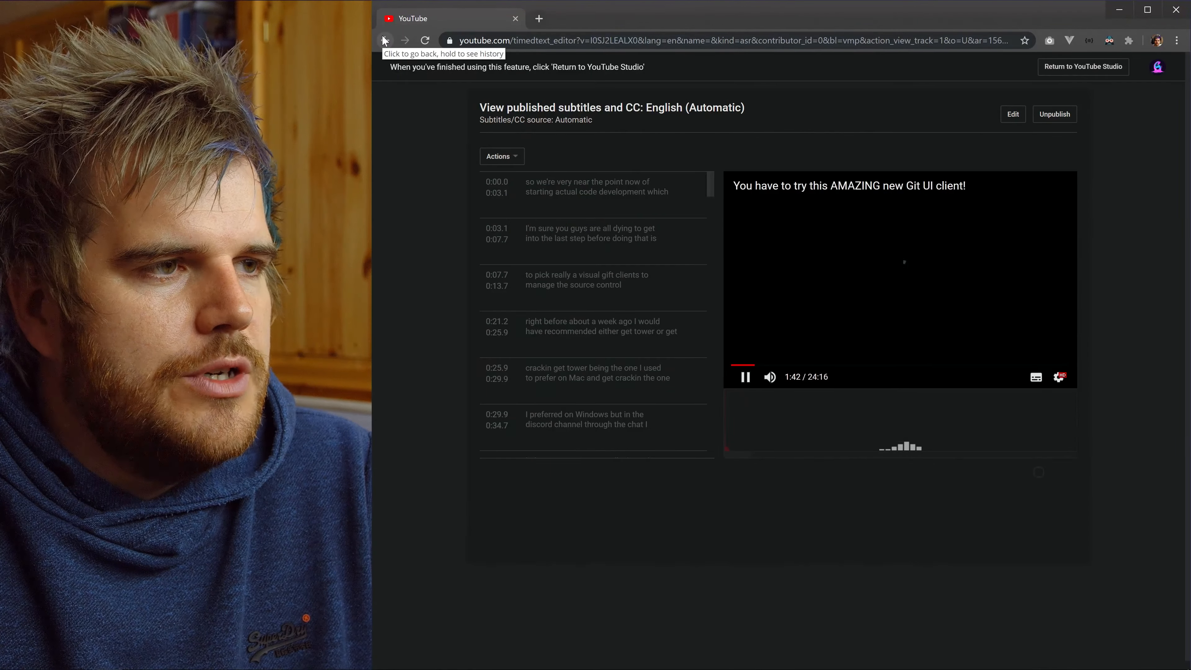
scroll(down, 3)
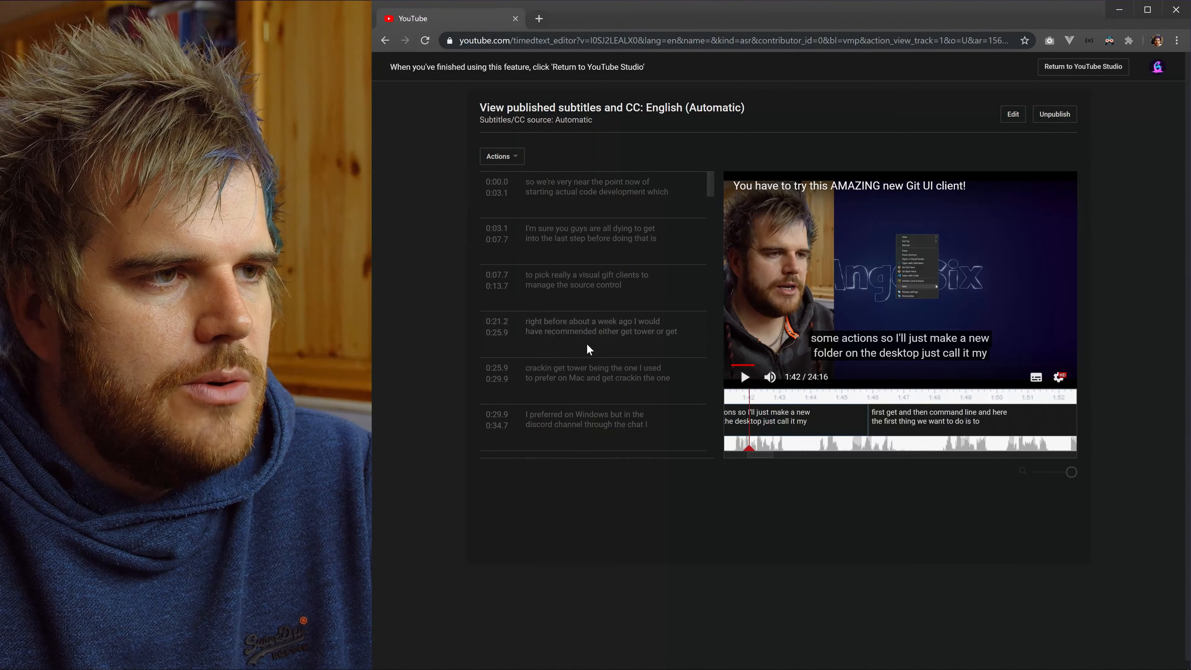
scroll(down, 3)
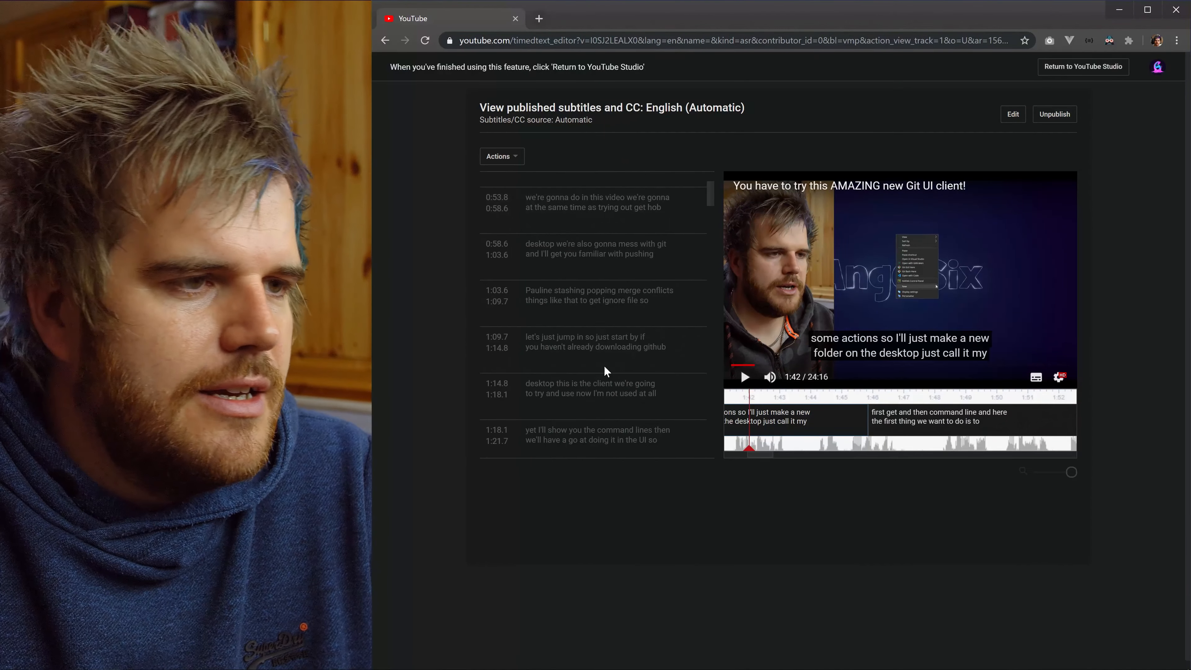
scroll(down, 3)
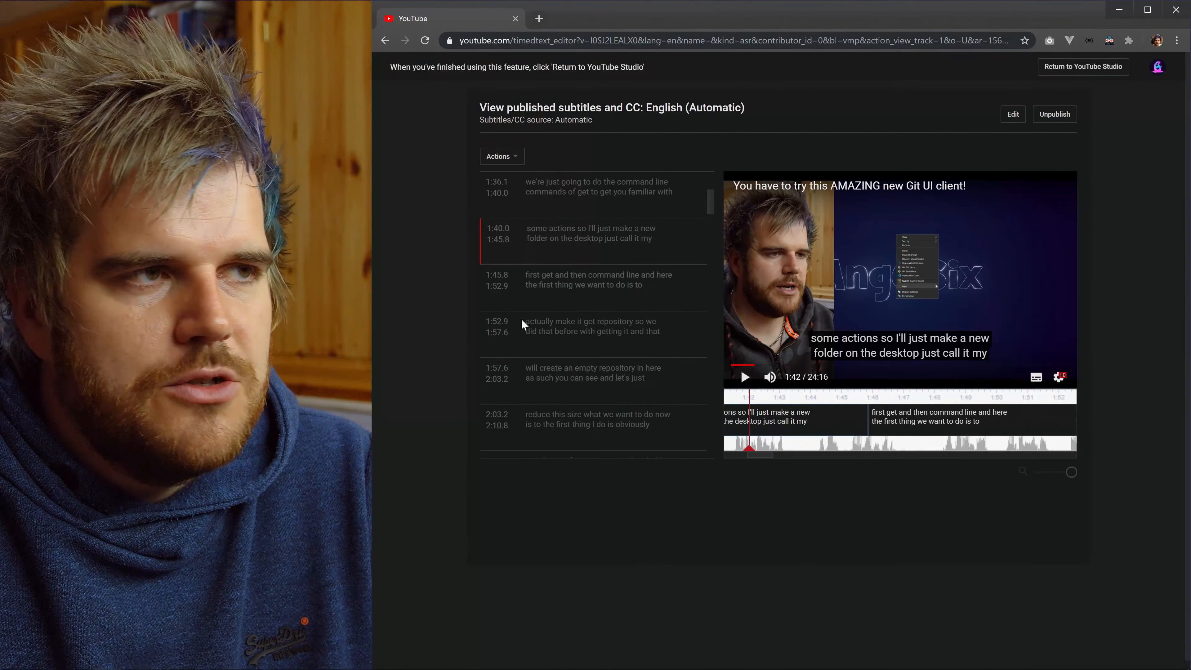
mouse_move(585, 360)
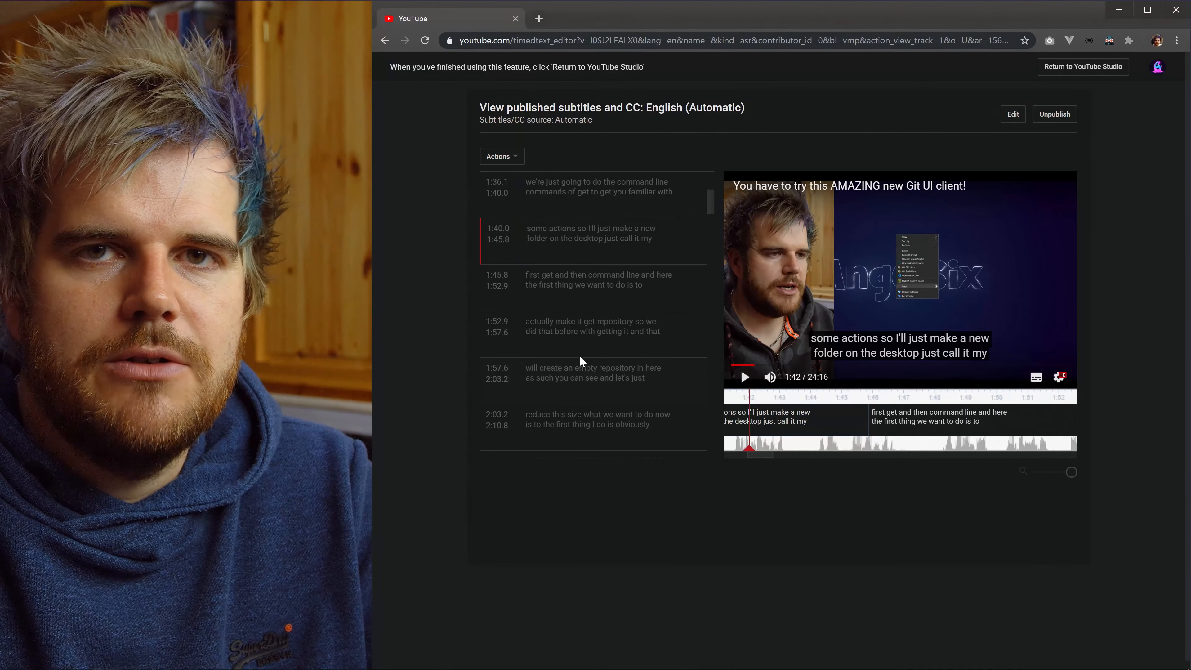
mouse_move(637, 386)
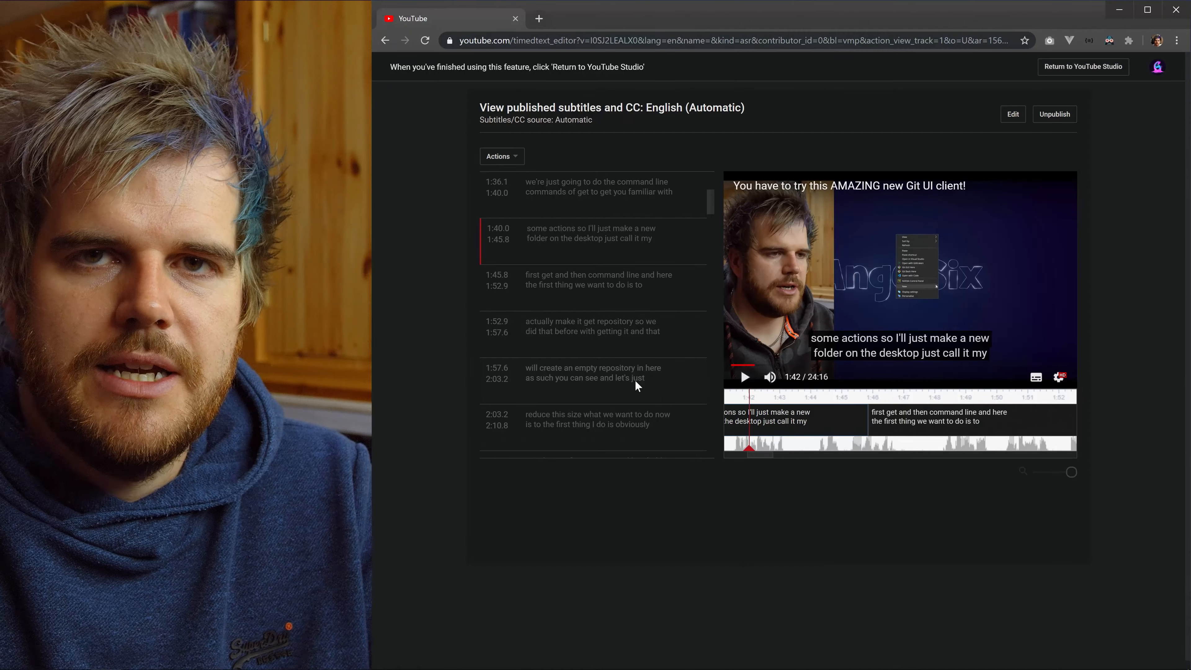
mouse_move(670, 392)
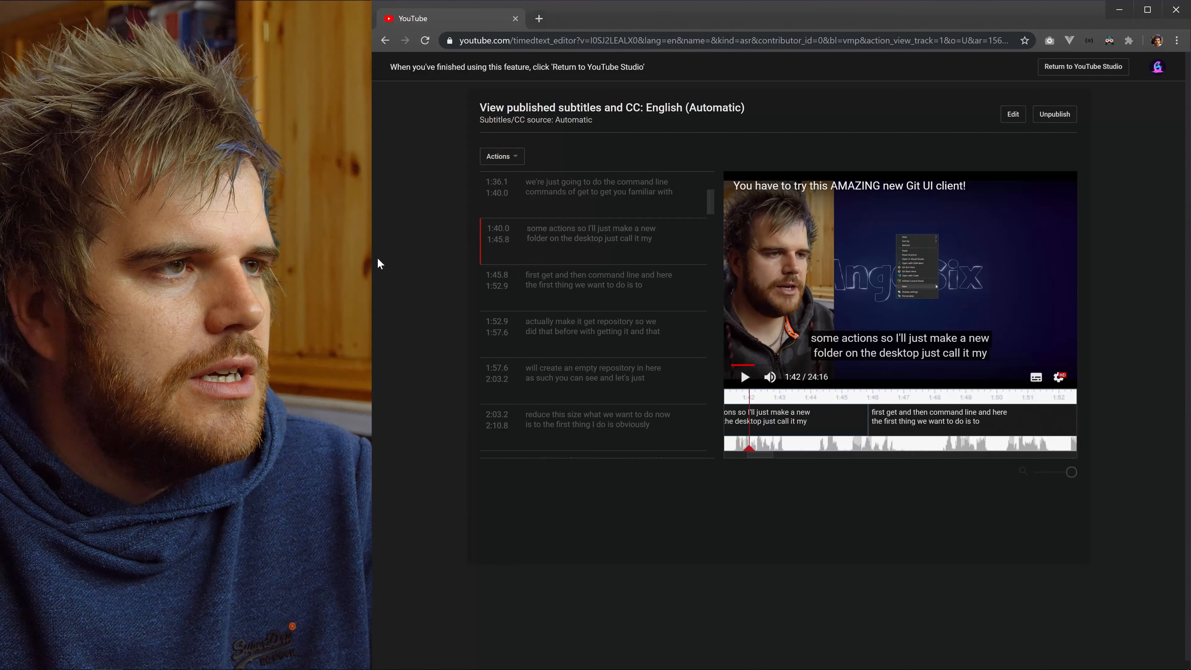
mouse_move(413, 125)
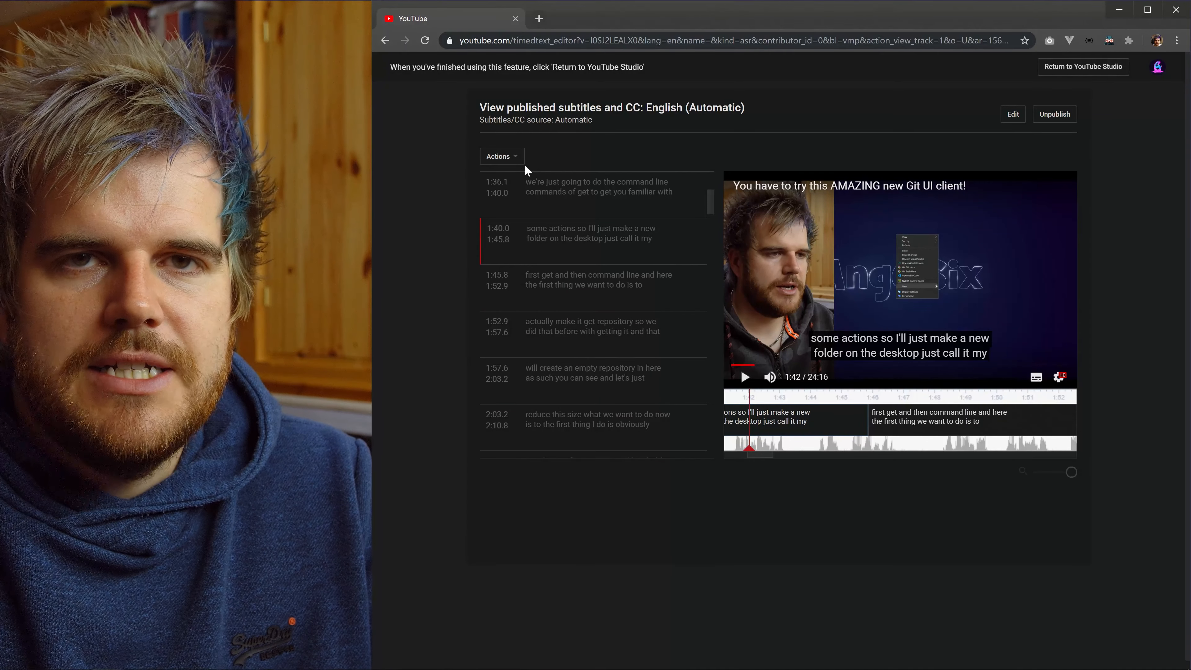
mouse_move(524, 188)
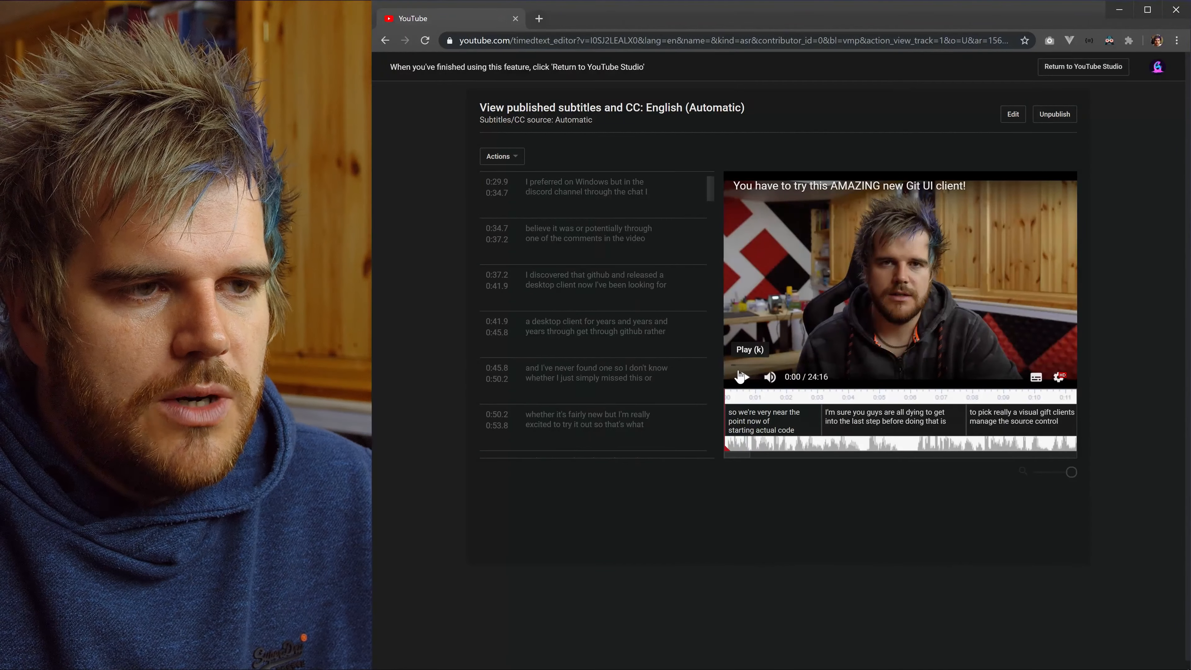
Play the video through the first three captions to 0:11, then show the Download .vtt/.srt/.sbv options.
click(740, 376)
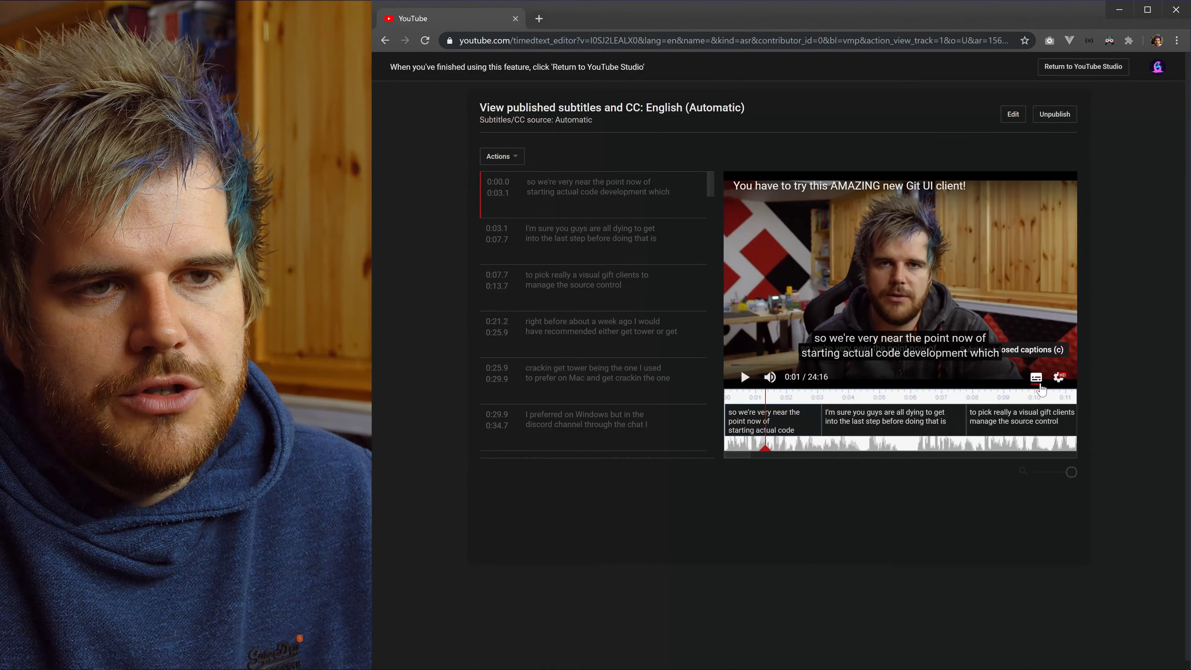
mouse_move(835, 254)
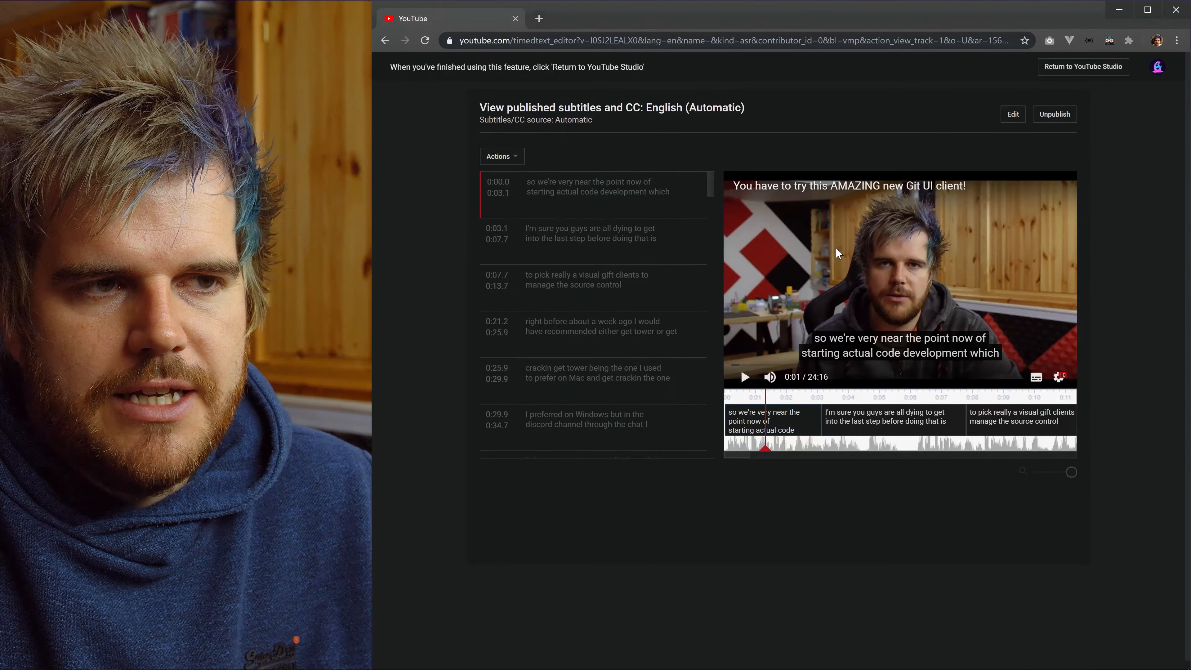
click(745, 377)
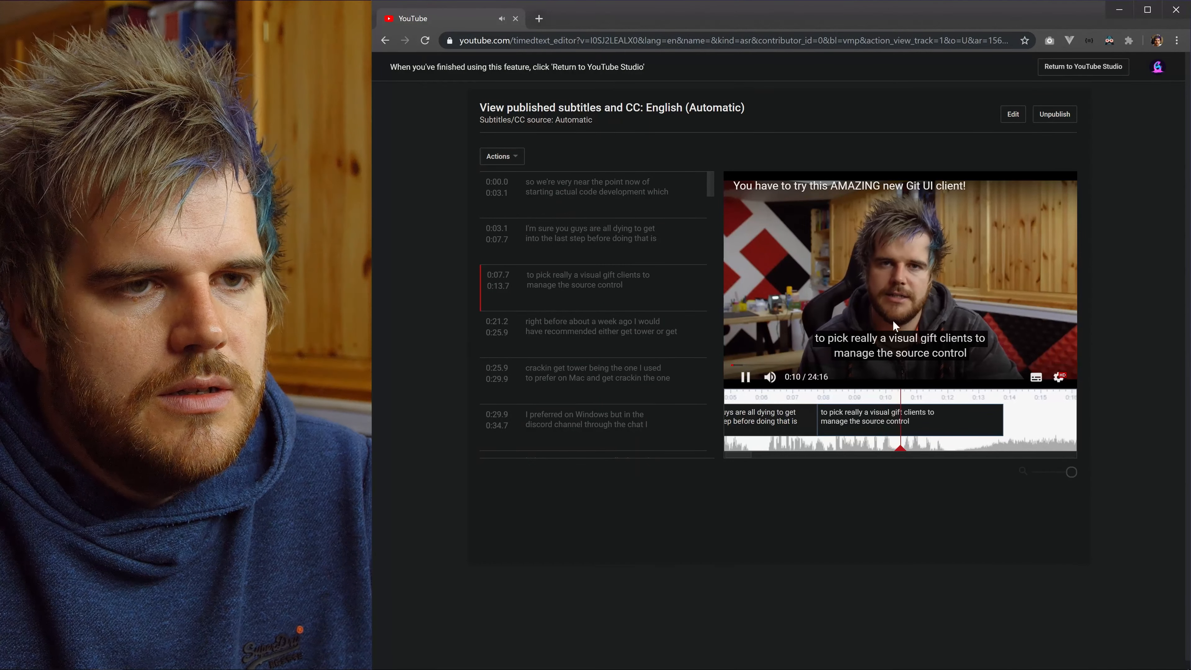
click(745, 376)
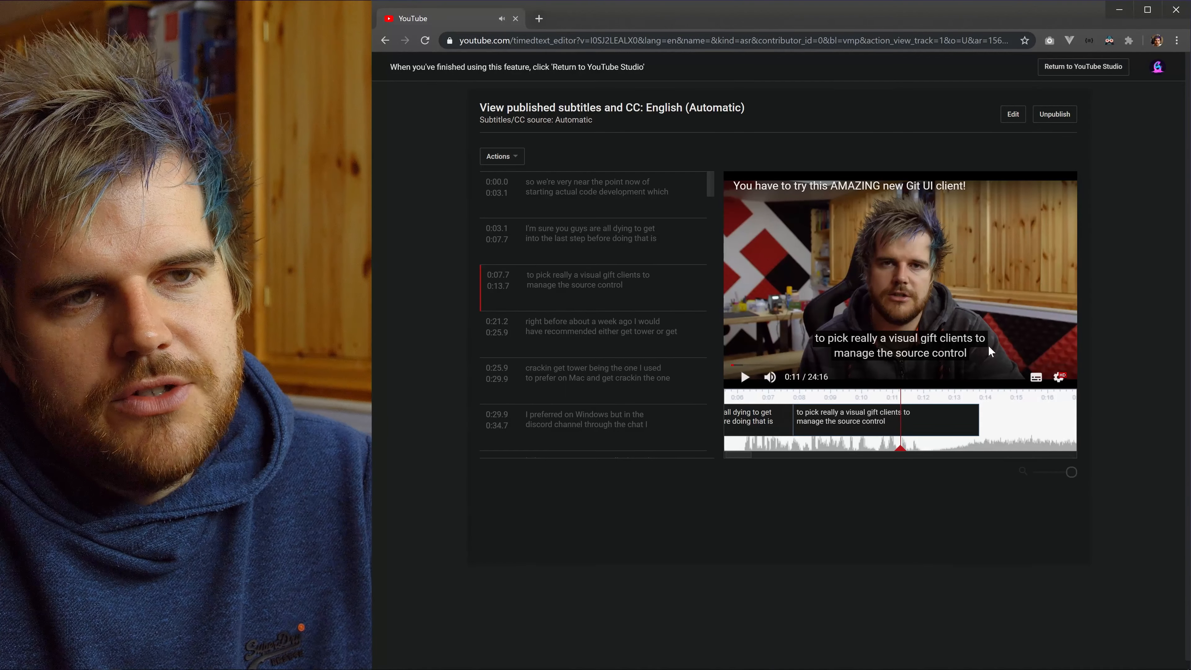
mouse_move(893, 286)
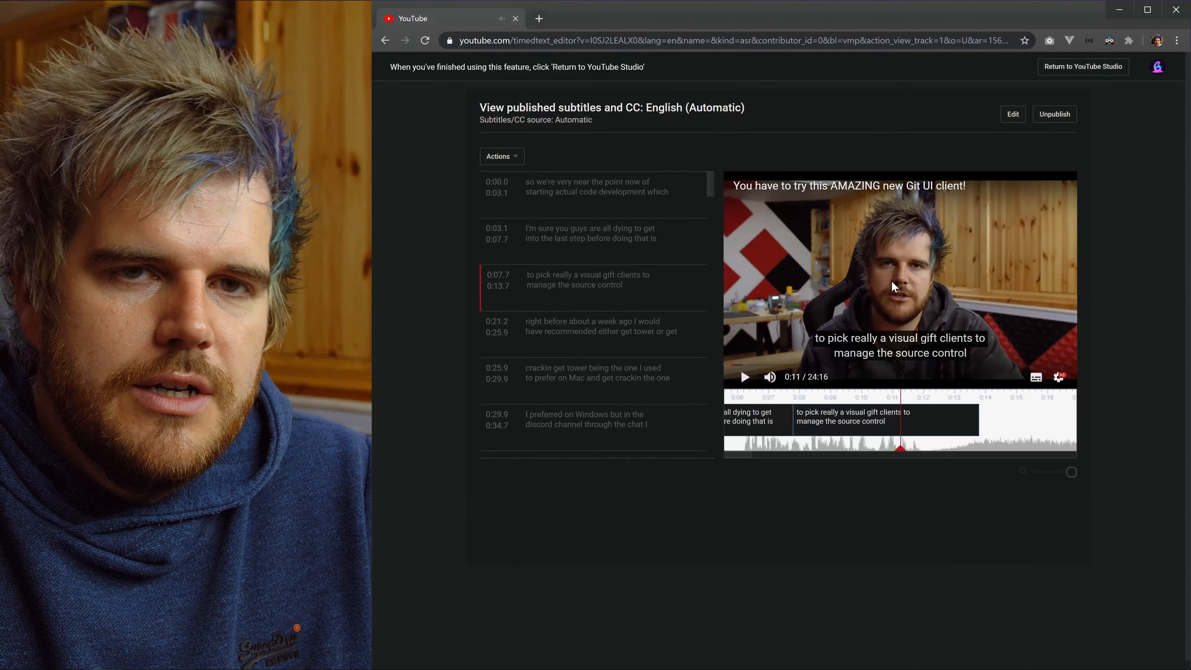
mouse_move(828, 287)
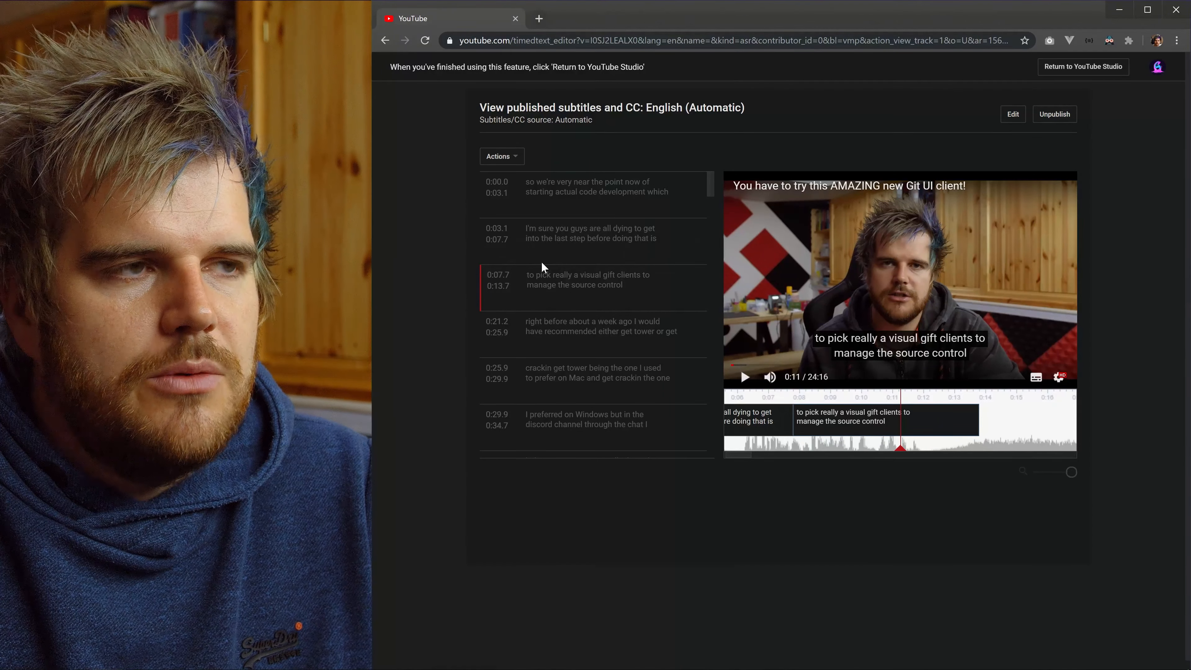
click(500, 155)
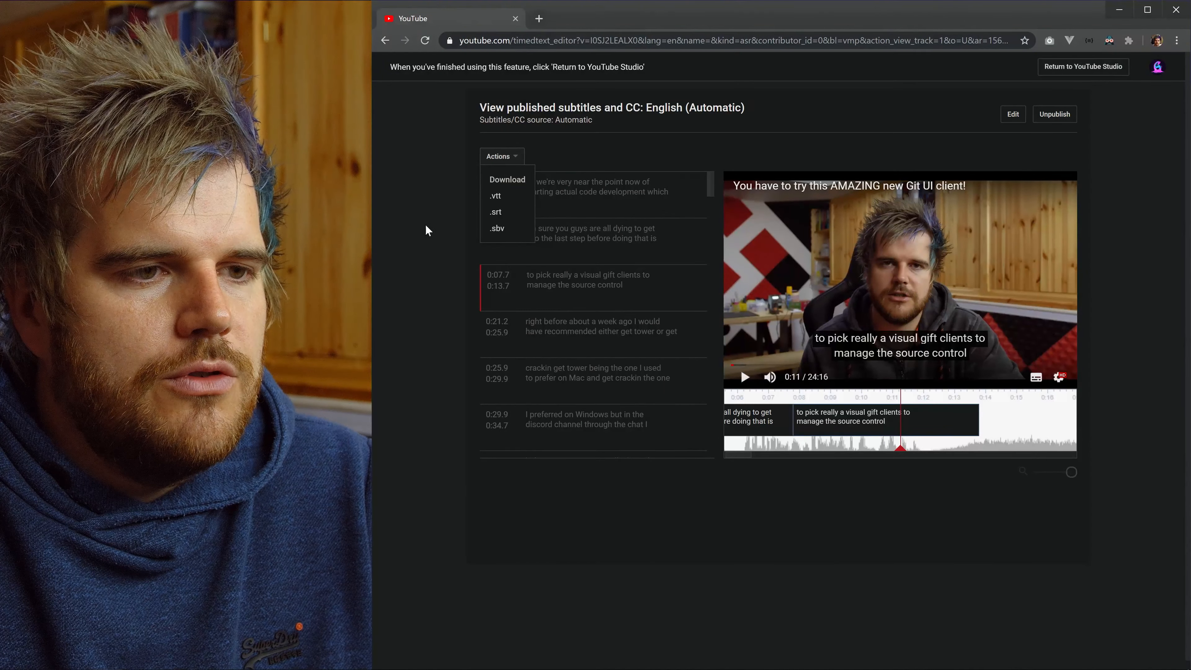